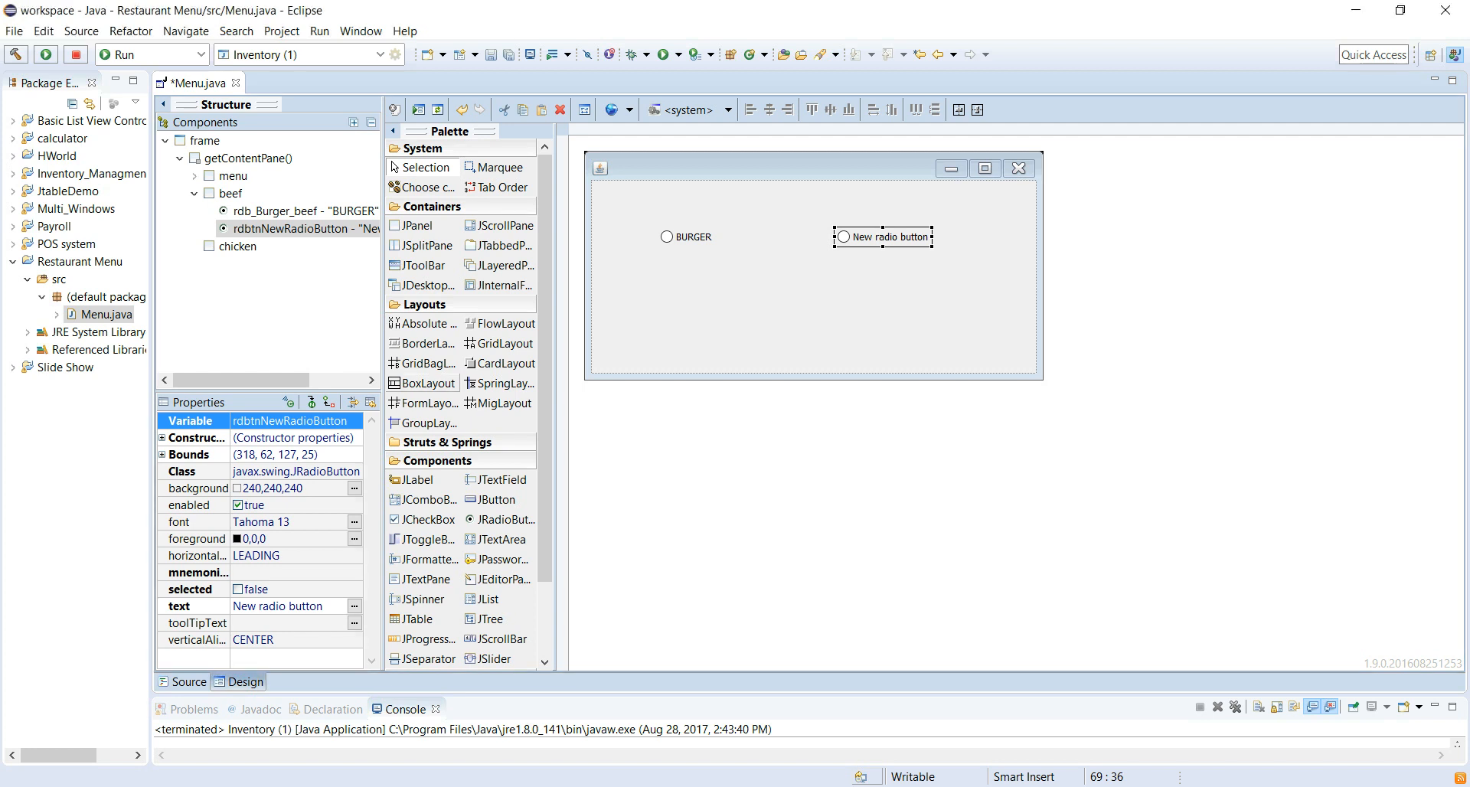
Rename the beef panel's second radio button to rdb_steak_beef via its Variable property.
{"action": "left_click", "coordinate": [289, 420]}
{"action": "type", "text": "rdb"}
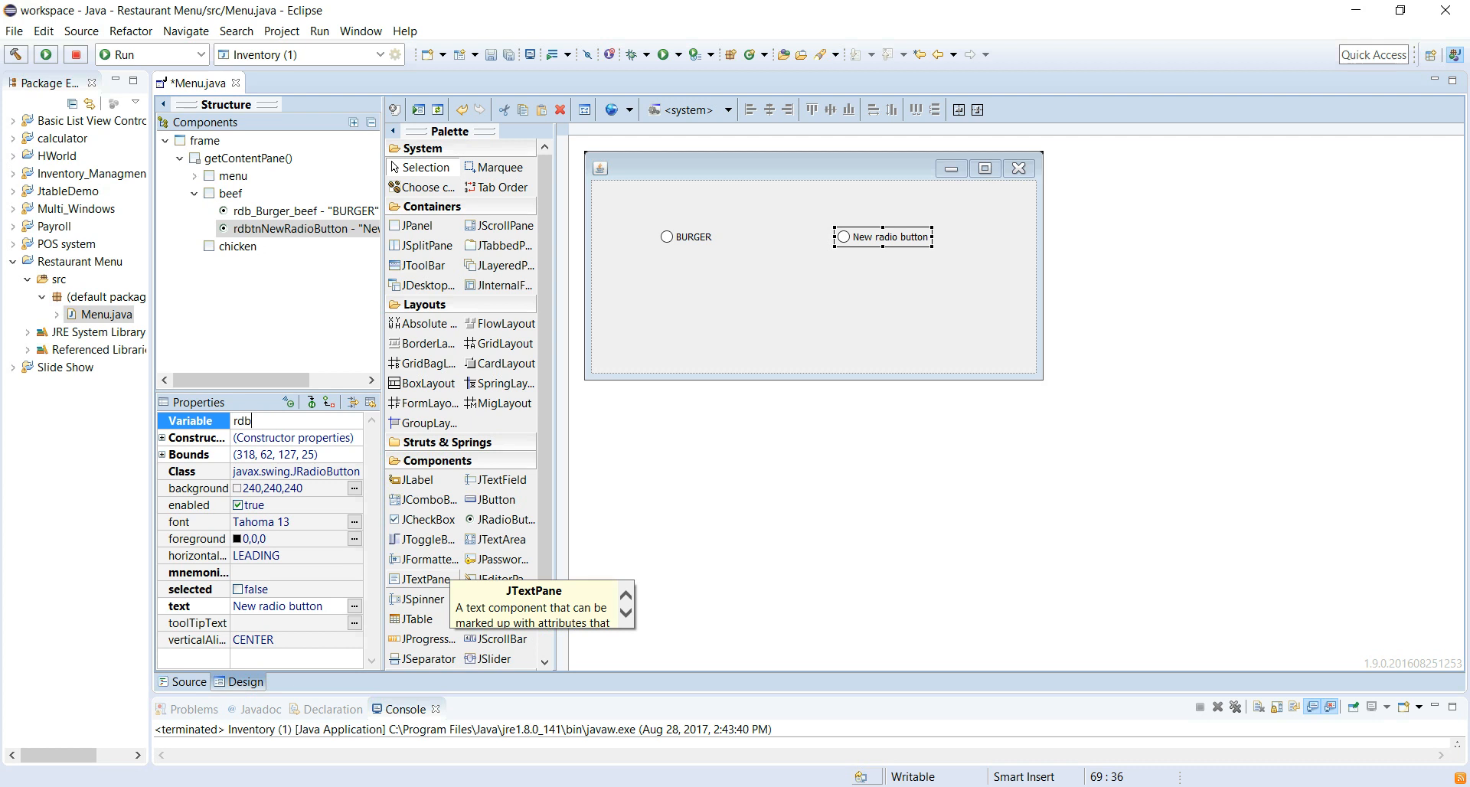
{"action": "type", "text": "_"}
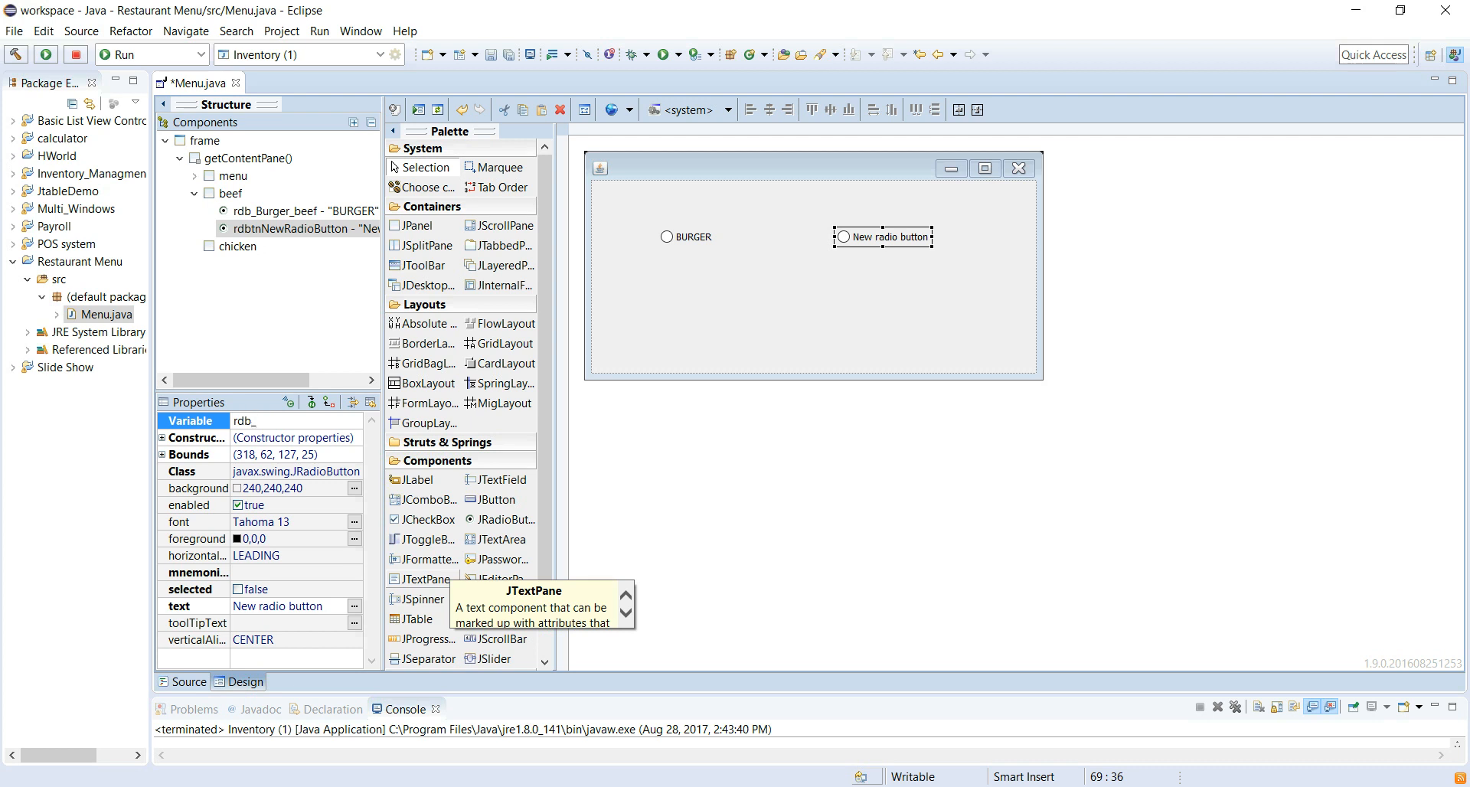
{"action": "type", "text": "S"}
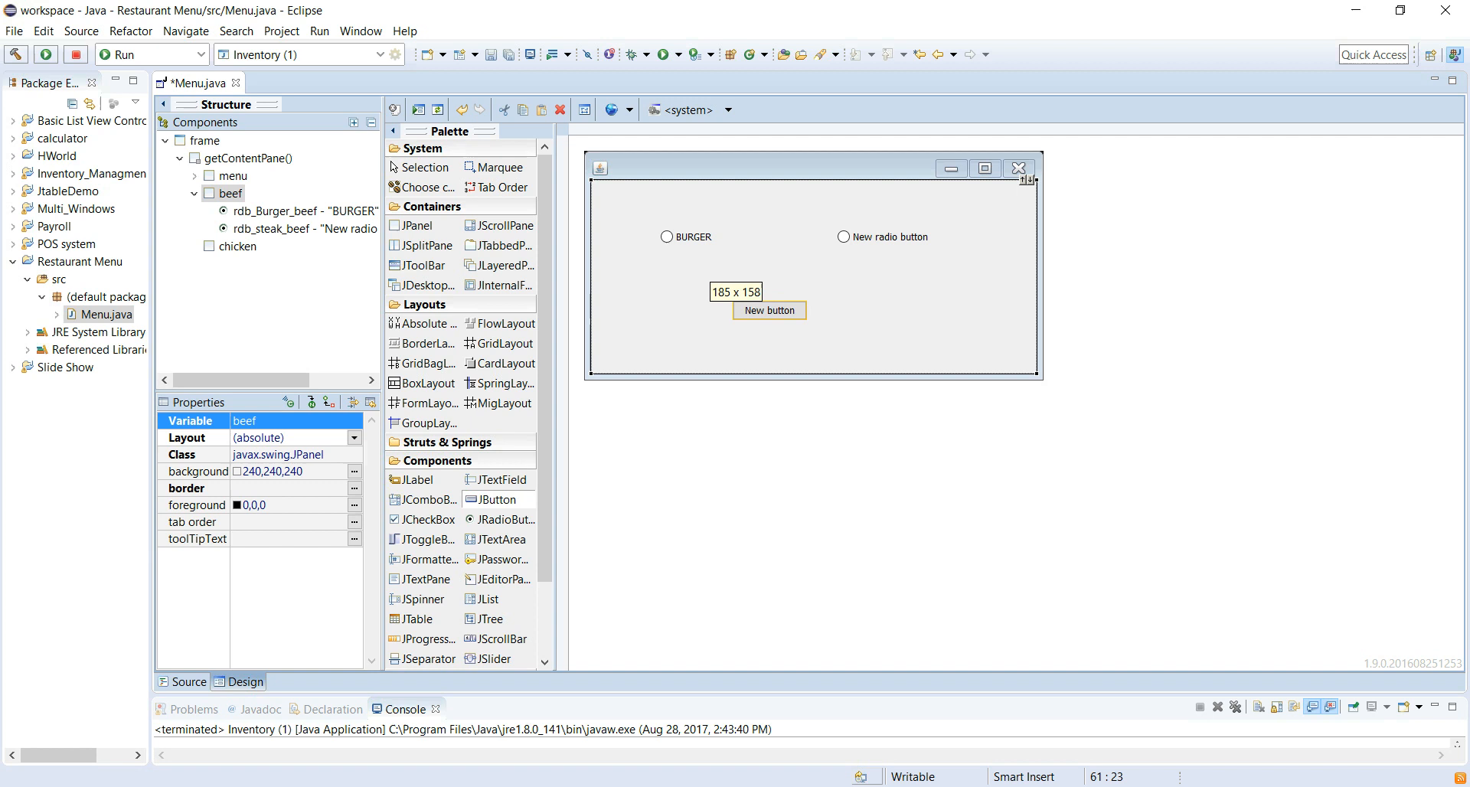
Place a Menu button below the beef radio buttons and collapse the beef node.
{"action": "left_click", "coordinate": [767, 311]}
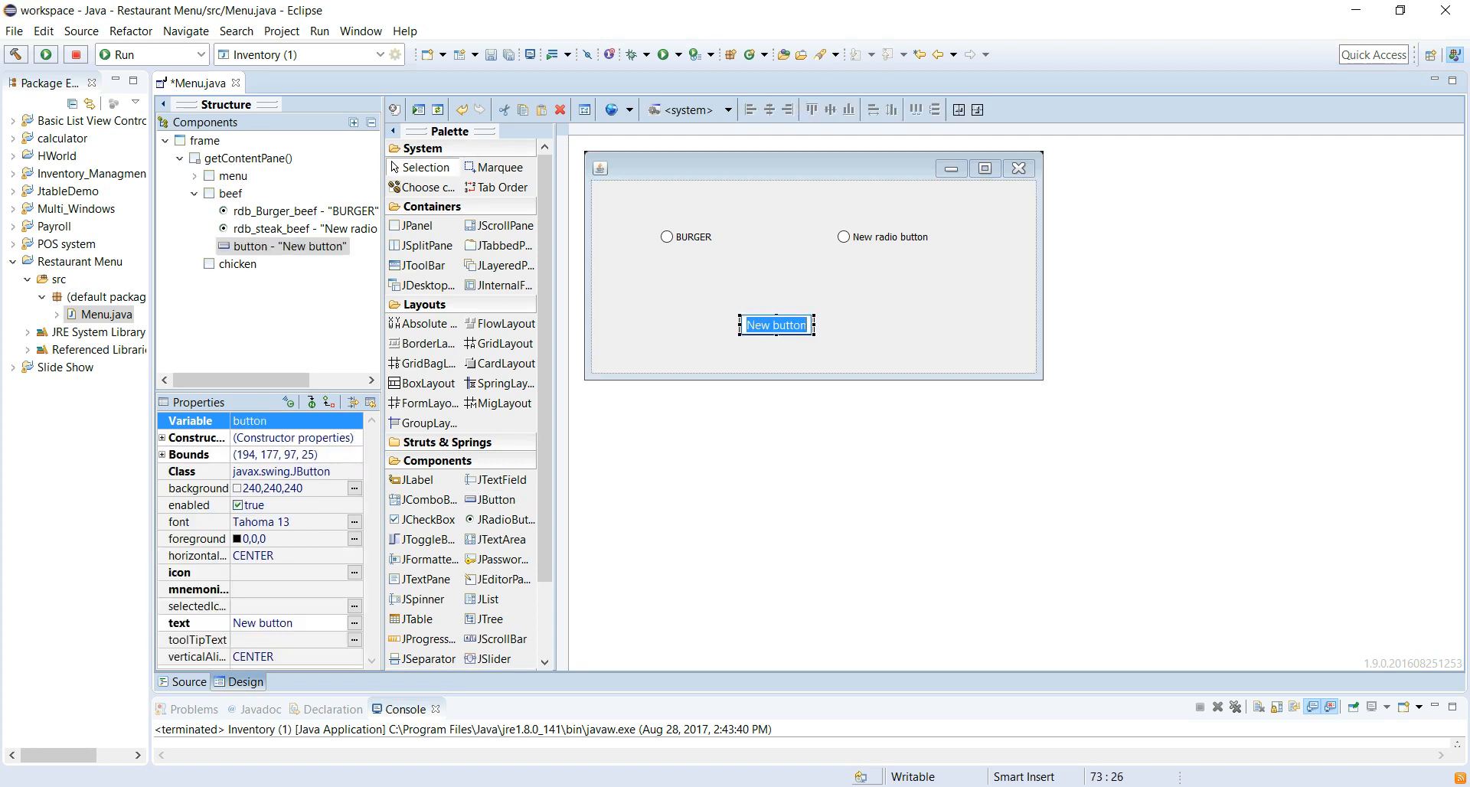
{"action": "type", "text": "Menu"}
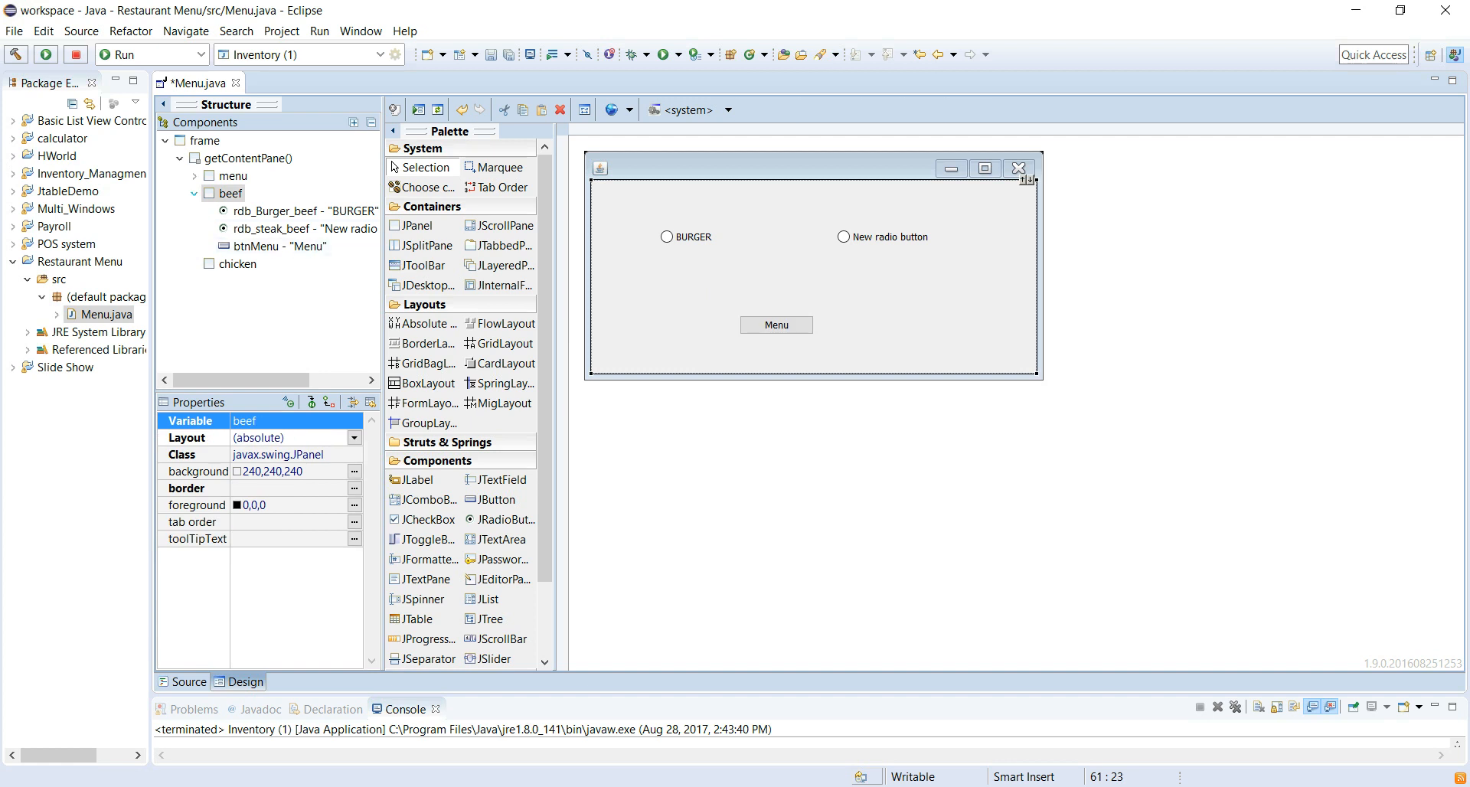
{"action": "left_click", "coordinate": [195, 193]}
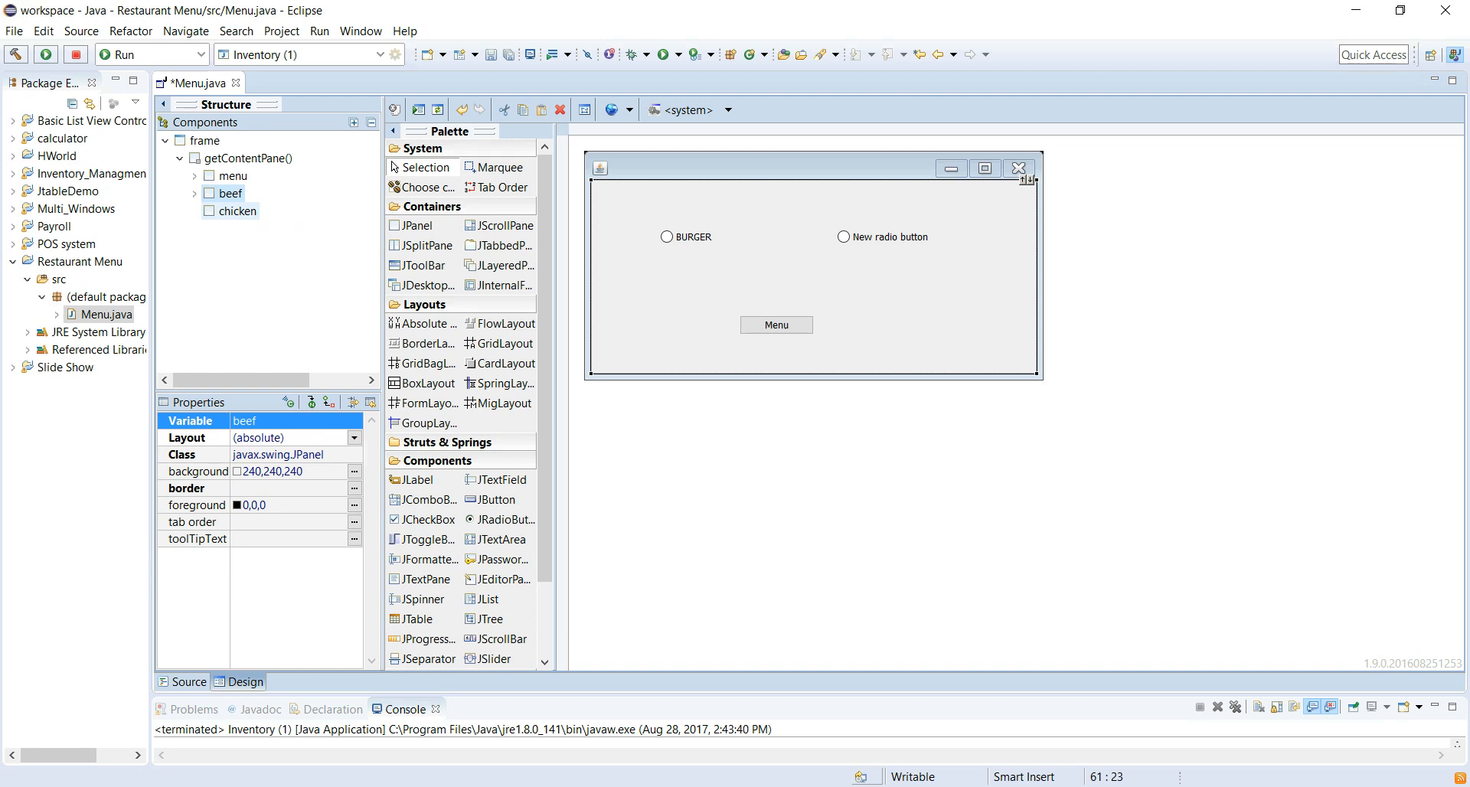
Drop two radio buttons and a button labeled Menu onto the chicken panel.
{"action": "left_click", "coordinate": [239, 212]}
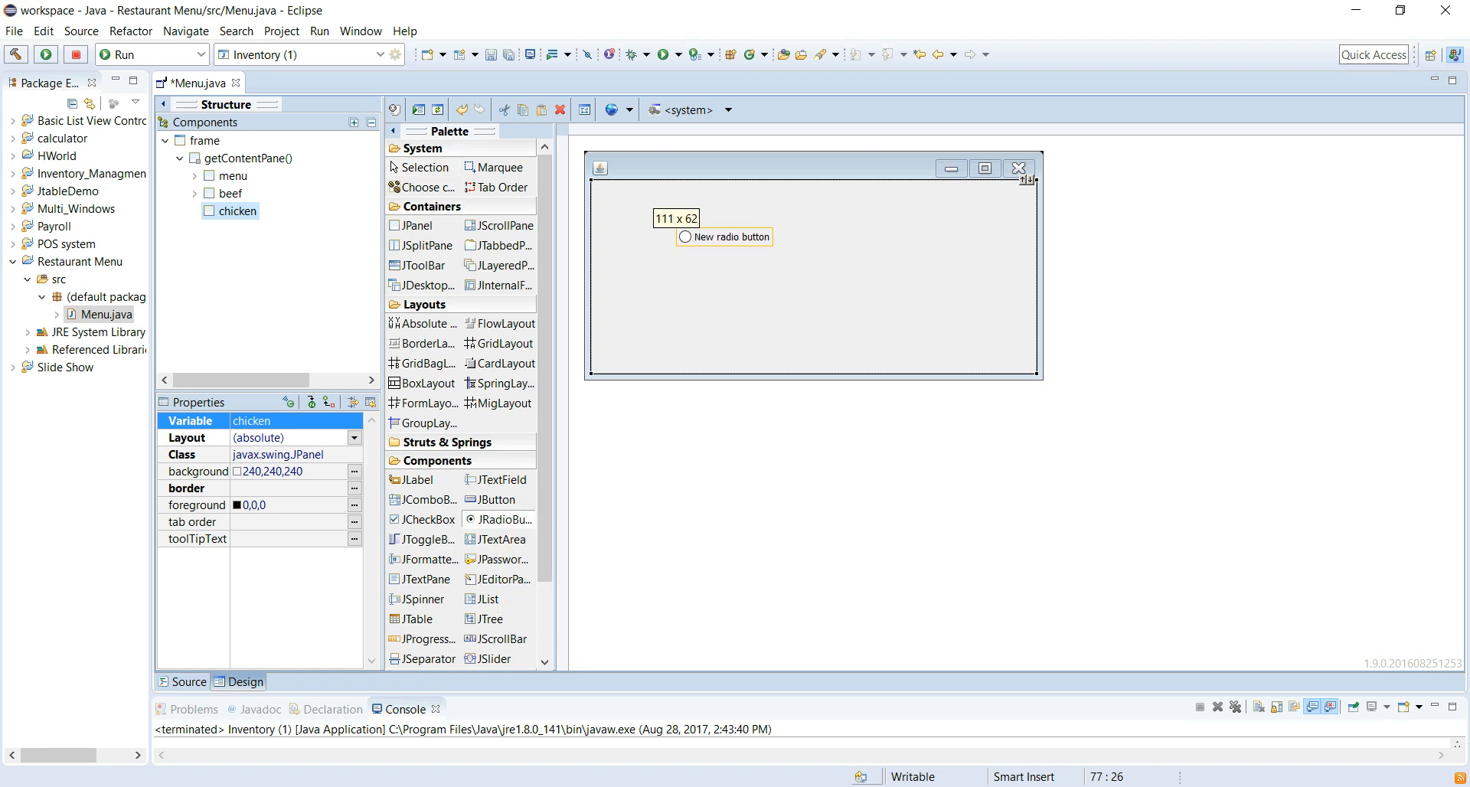
{"action": "left_click", "coordinate": [723, 236]}
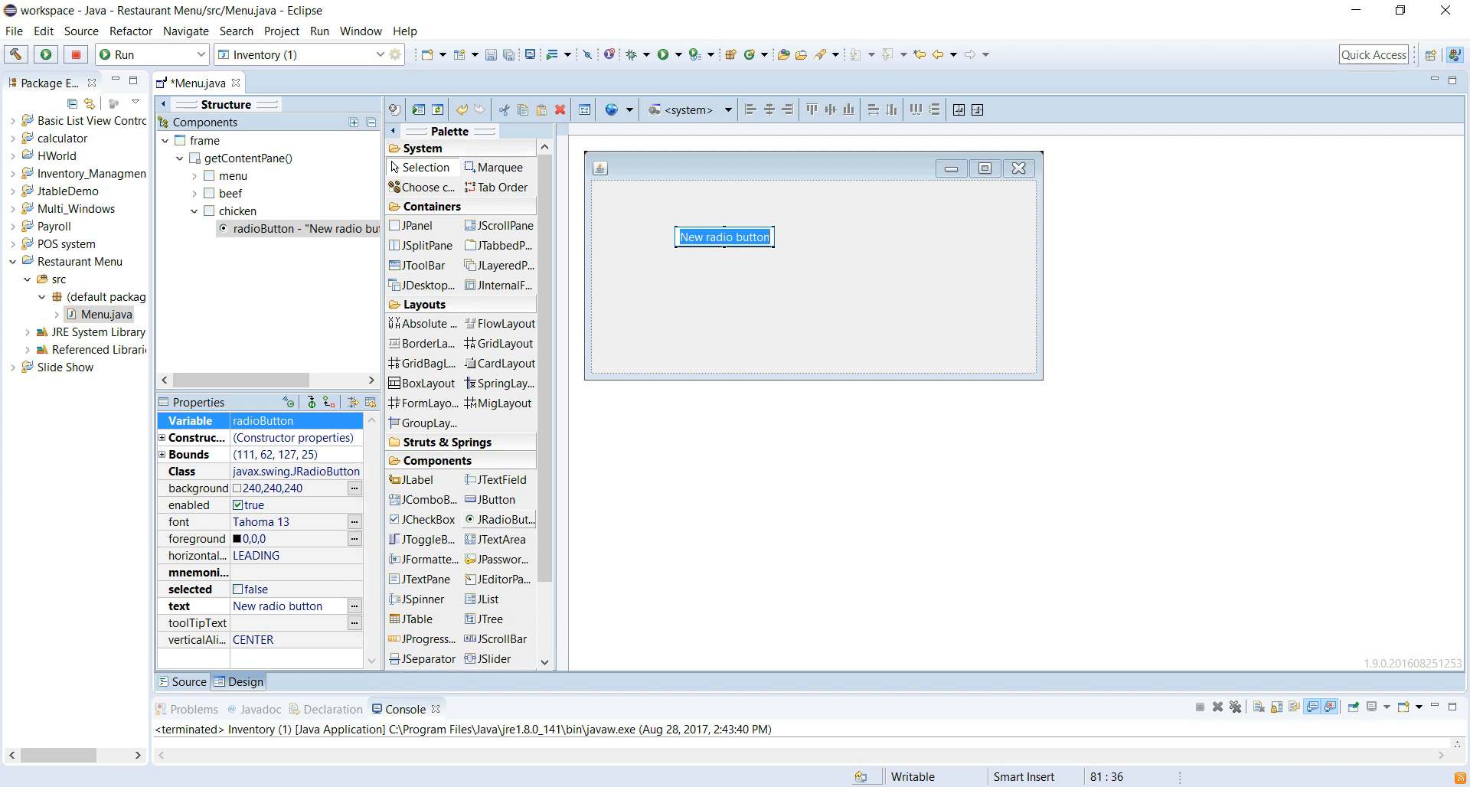
{"action": "left_click_drag", "start_coordinate": [724, 236], "coordinate": [905, 236]}
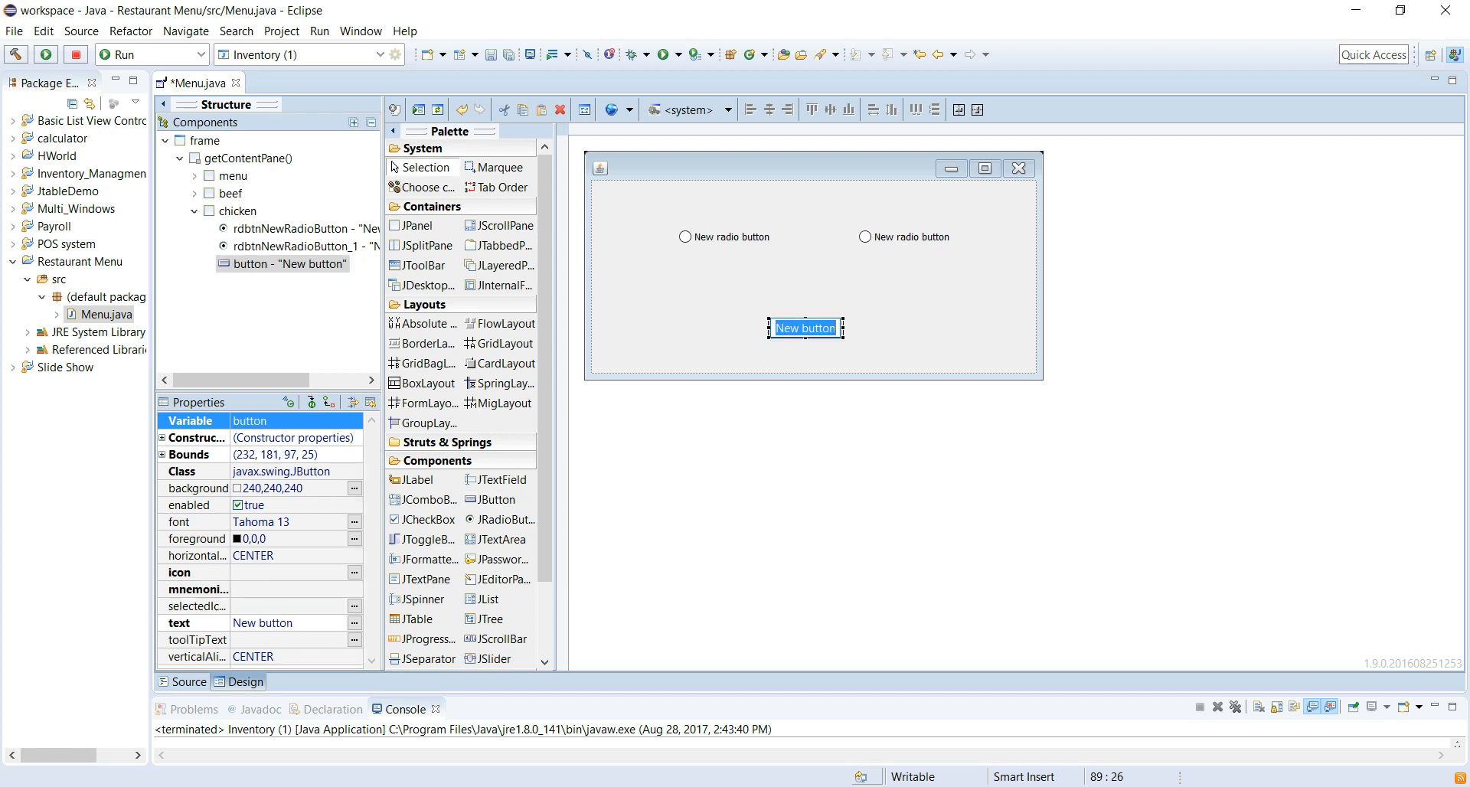
{"action": "type", "text": "Menu"}
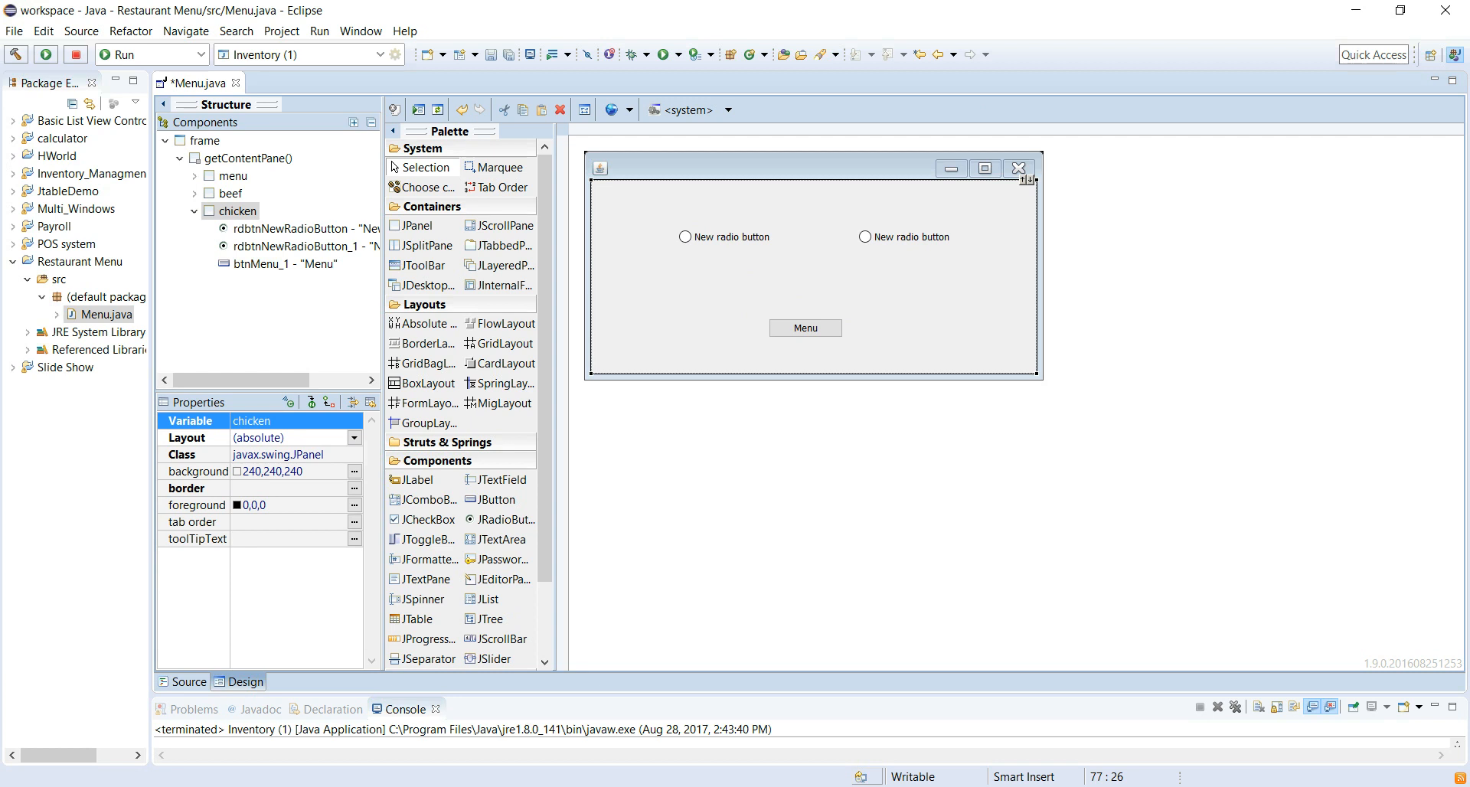
Rename the chicken panel's Menu button to btnMenu_beef.
{"action": "left_click", "coordinate": [724, 235]}
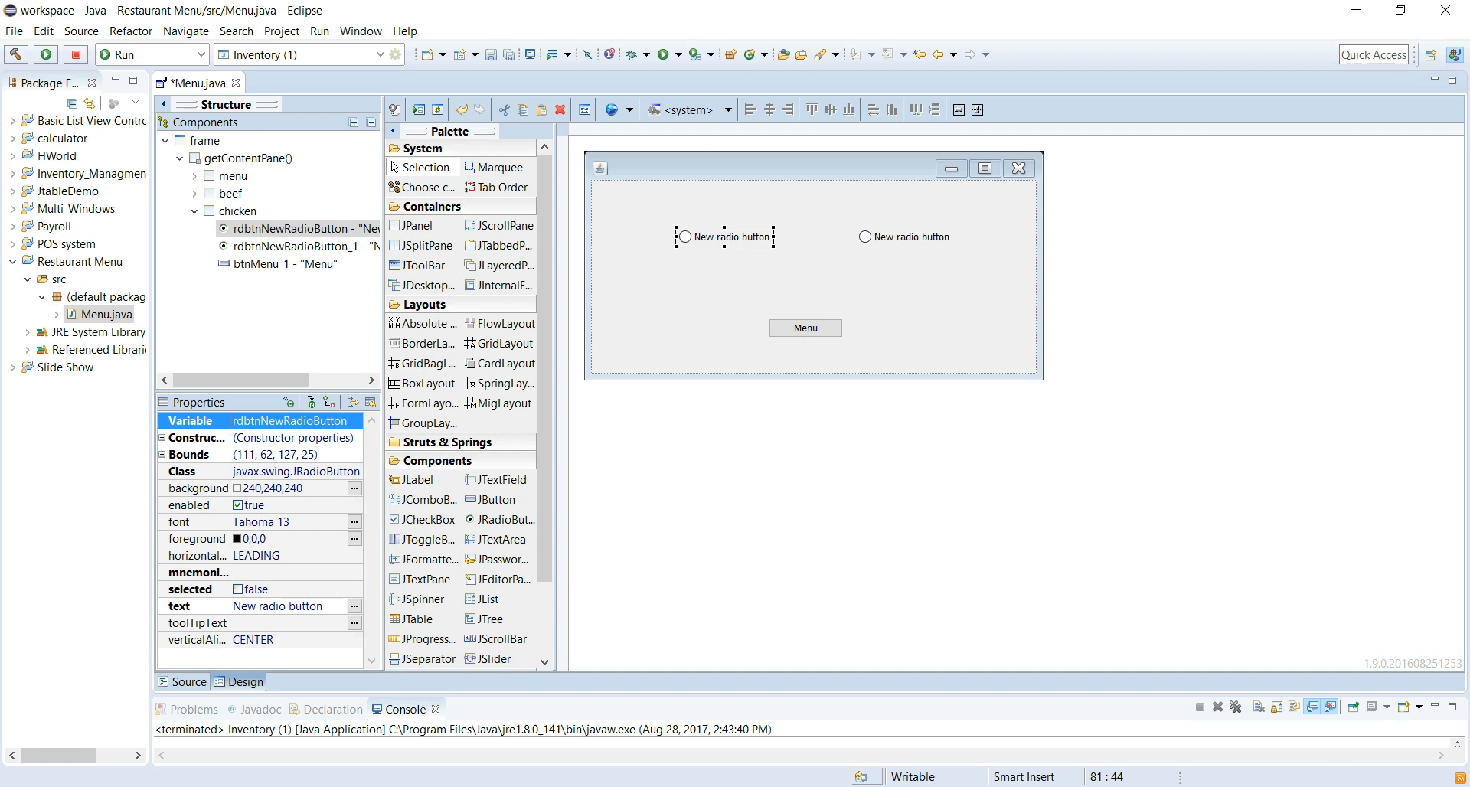
{"action": "left_click", "coordinate": [804, 327]}
{"action": "type", "text": "btnMenu"}
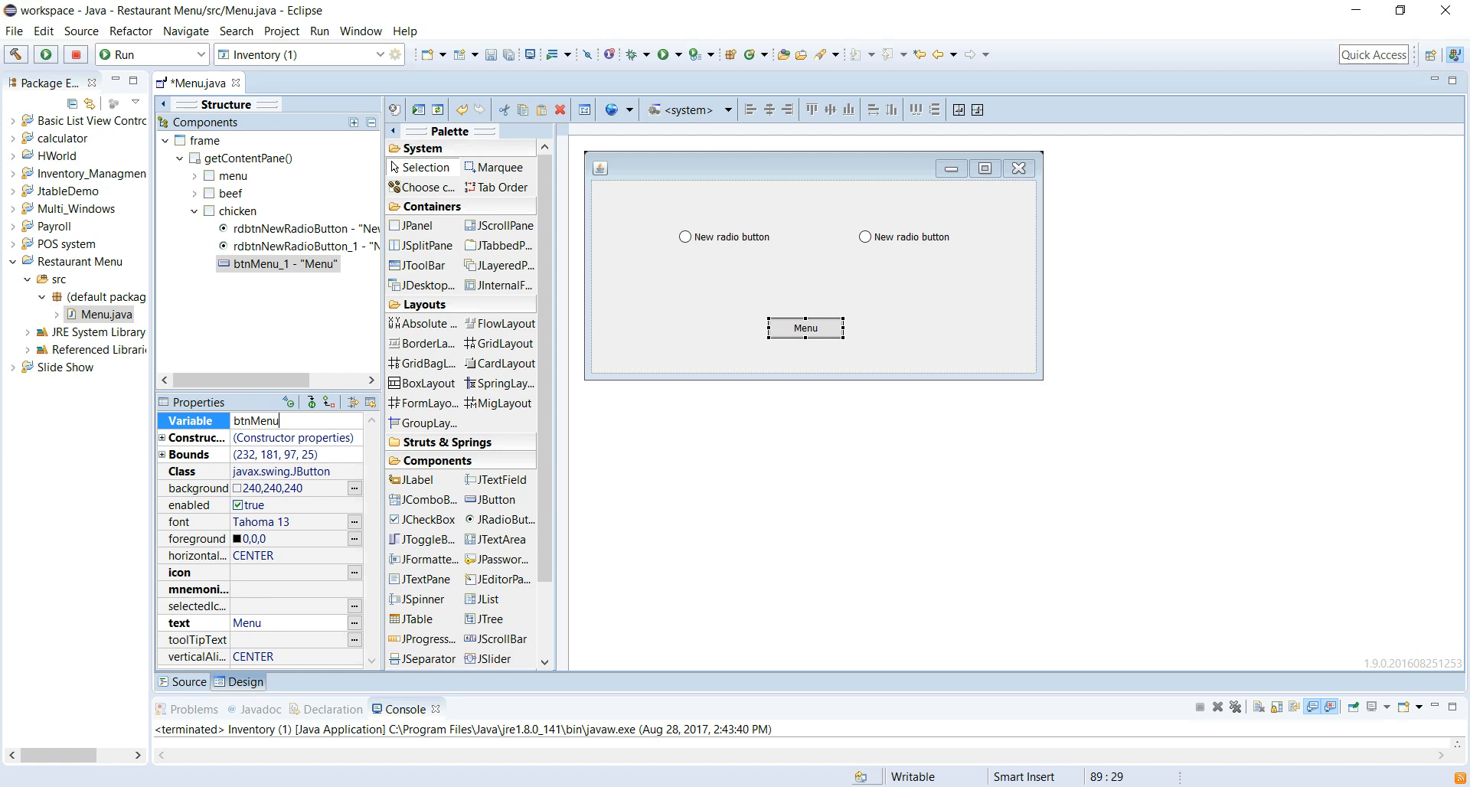
{"action": "type", "text": "_"}
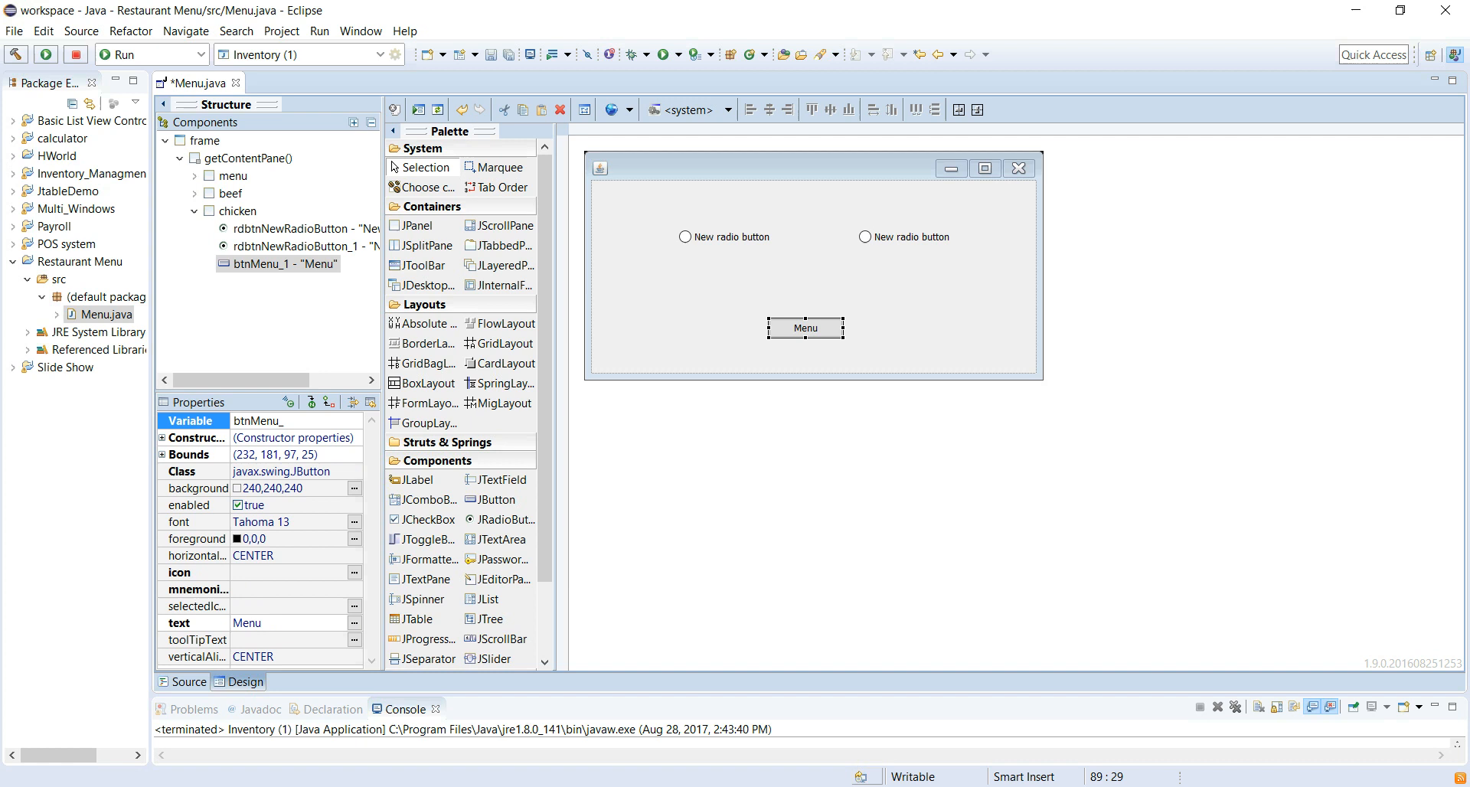
{"action": "type", "text": "beef"}
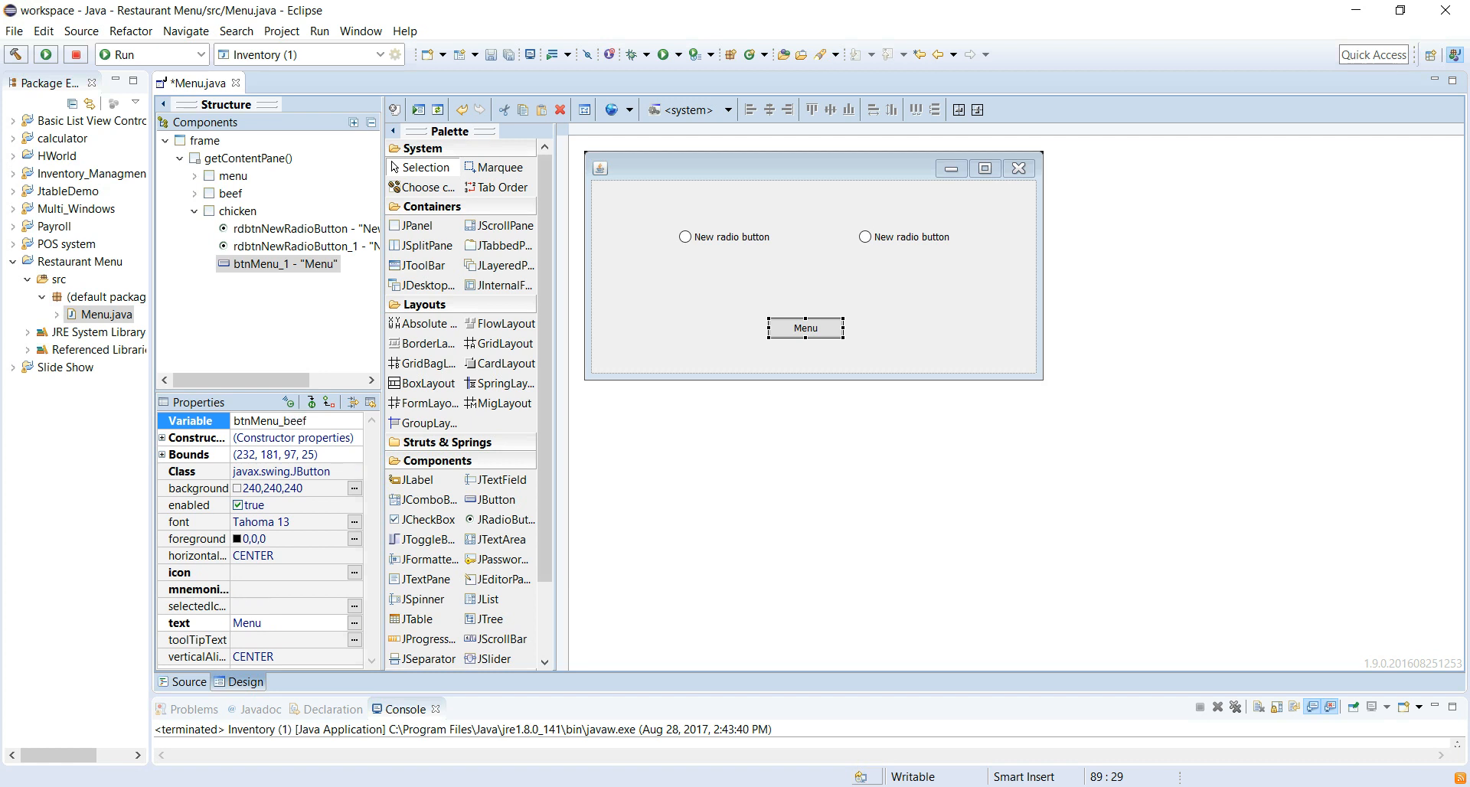
Start renaming the chicken panel's first radio button, reaching rdb_ so far.
{"action": "left_click", "coordinate": [724, 235]}
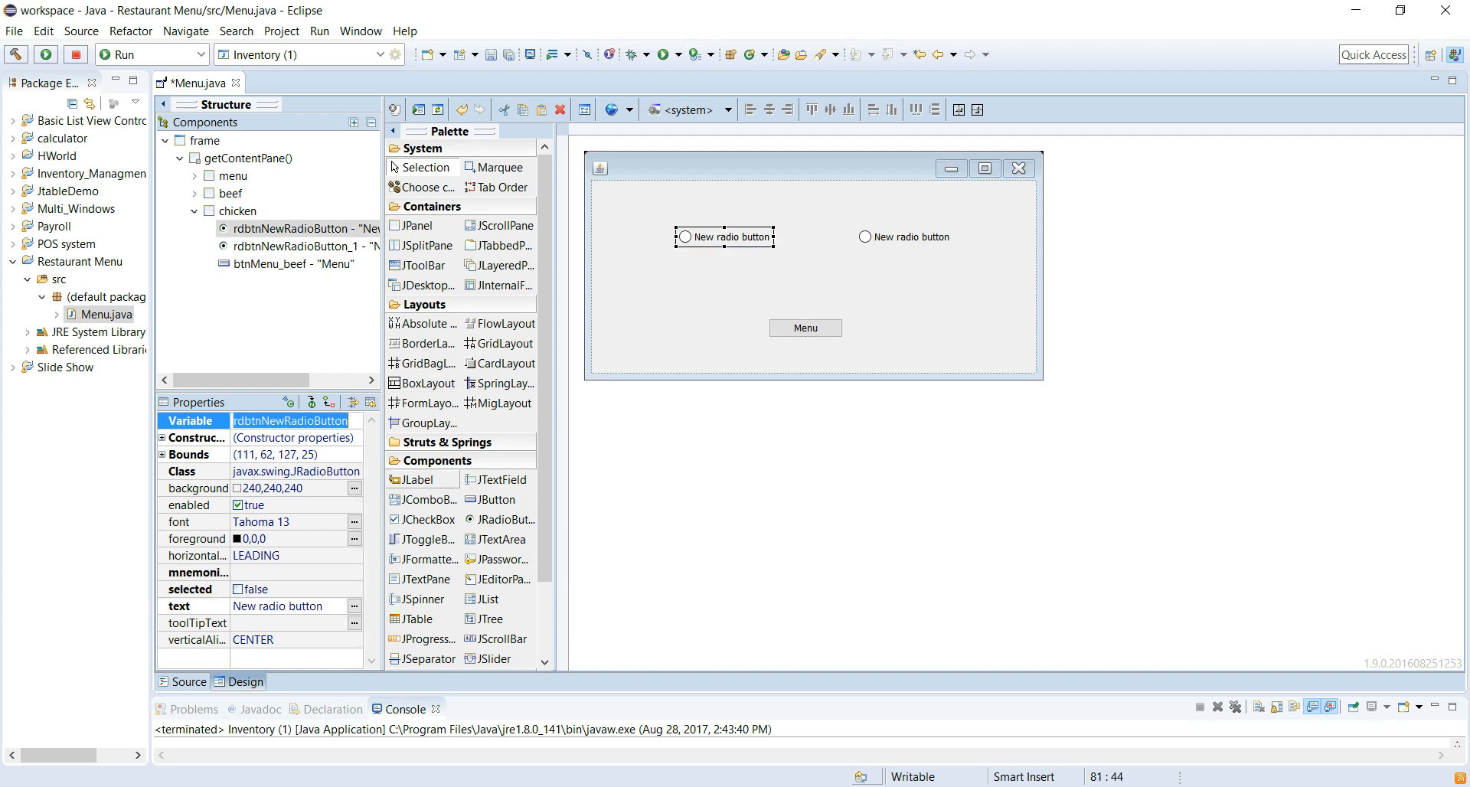
{"action": "type", "text": "rdb"}
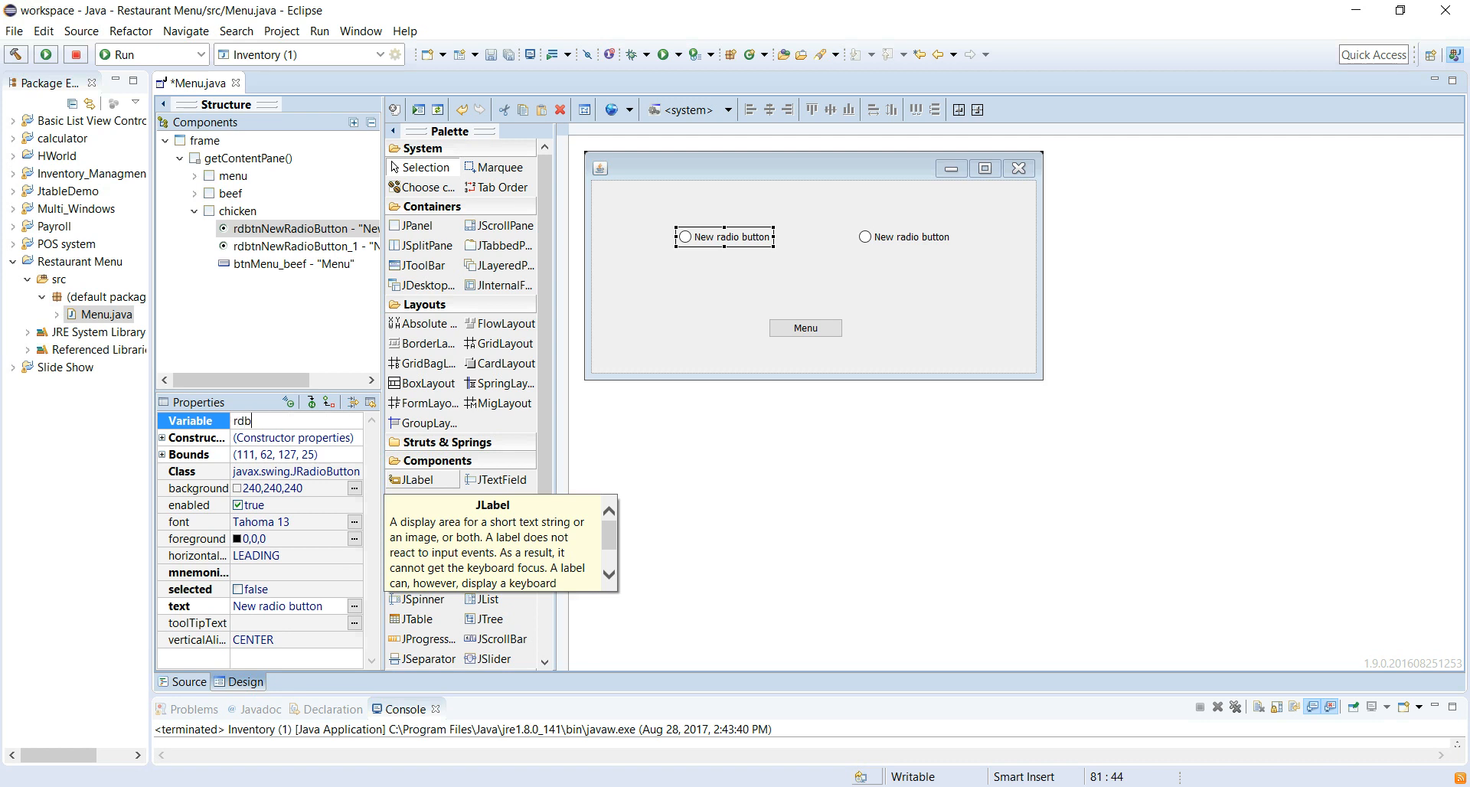
{"action": "type", "text": "_"}
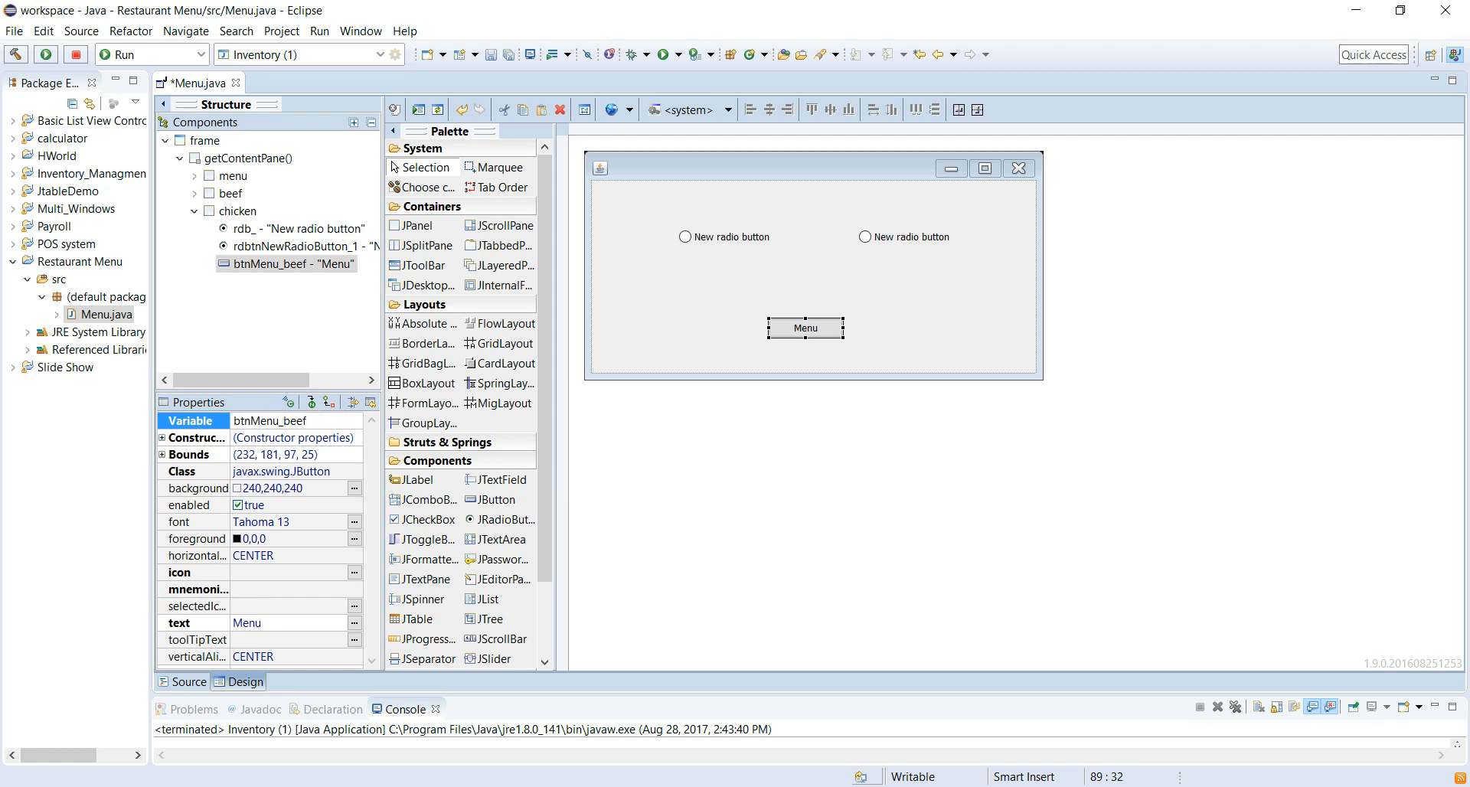
Revise the first radio button's variable name to rdb_bbq_chicken.
{"action": "left_click", "coordinate": [273, 421]}
{"action": "type", "text": "chicken"}
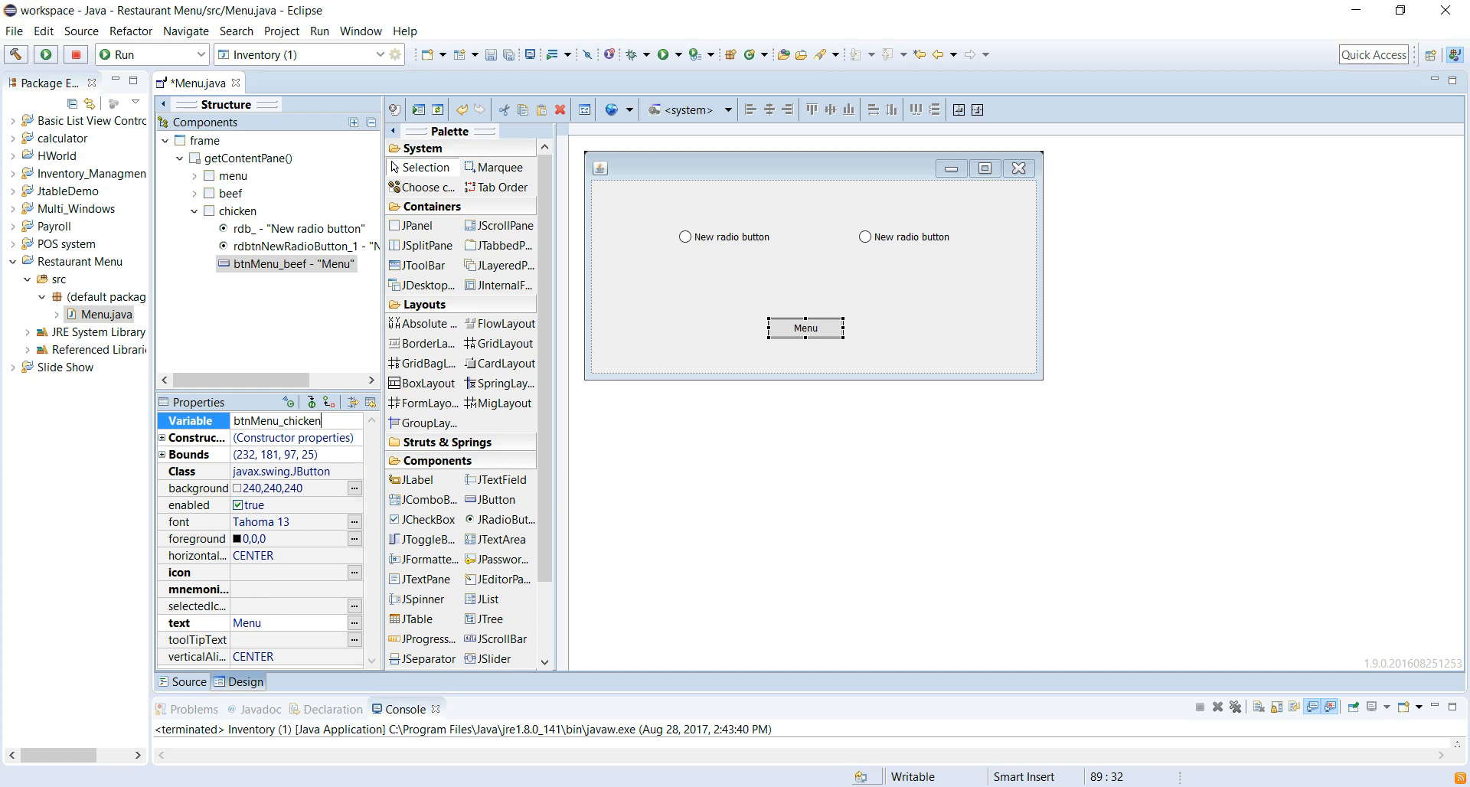
{"action": "left_click", "coordinate": [724, 236]}
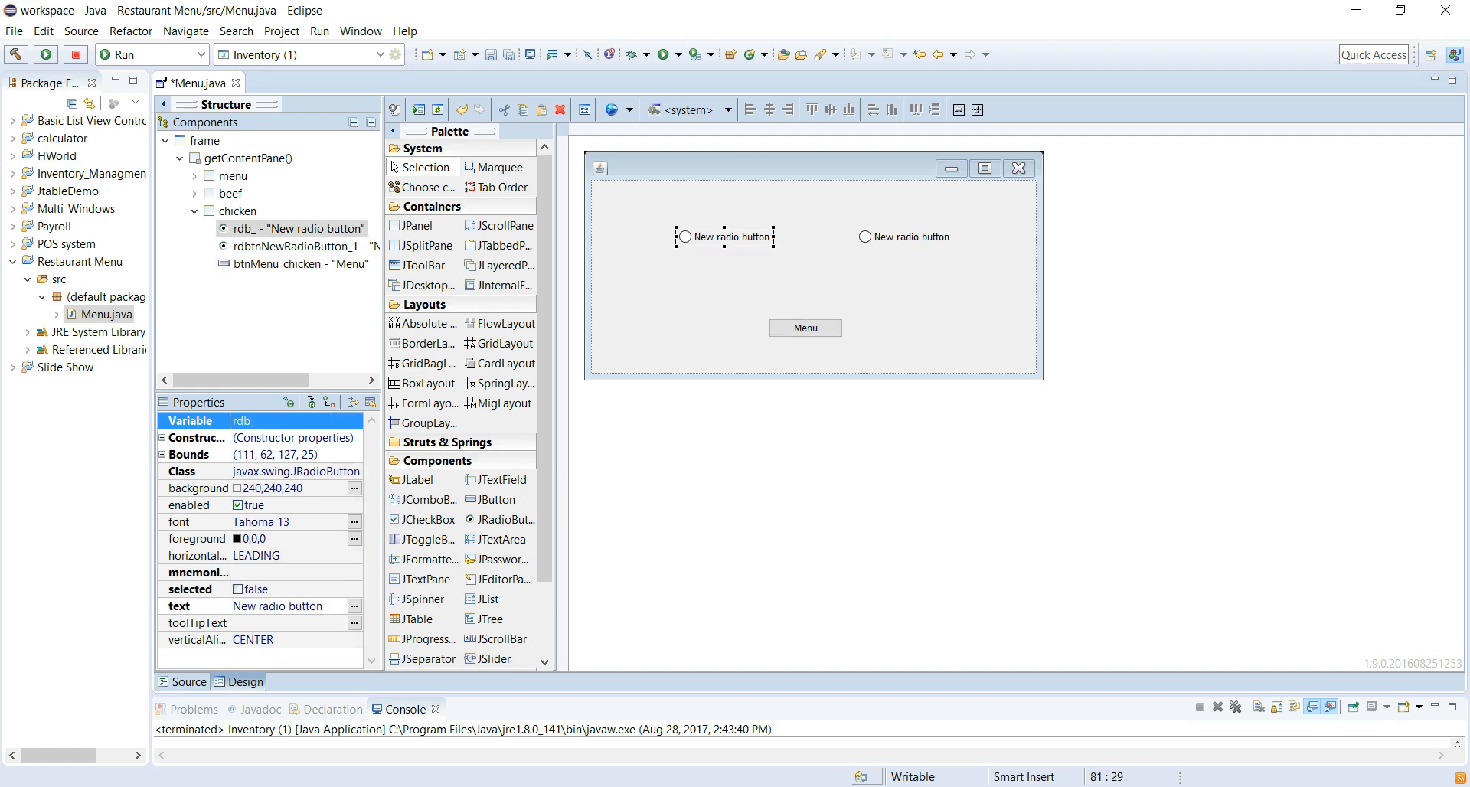
{"action": "left_click", "coordinate": [291, 420]}
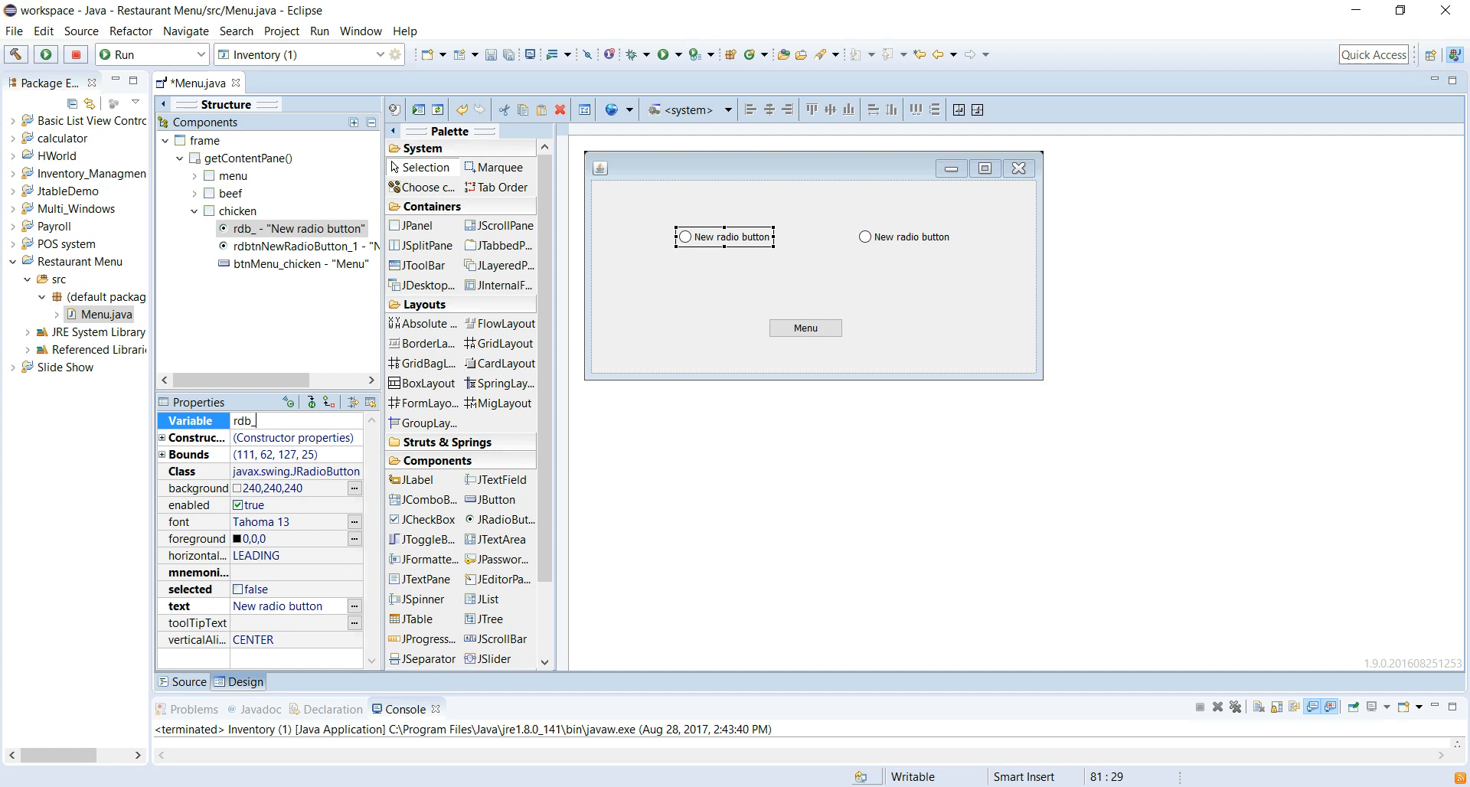
{"action": "type", "text": "BB"}
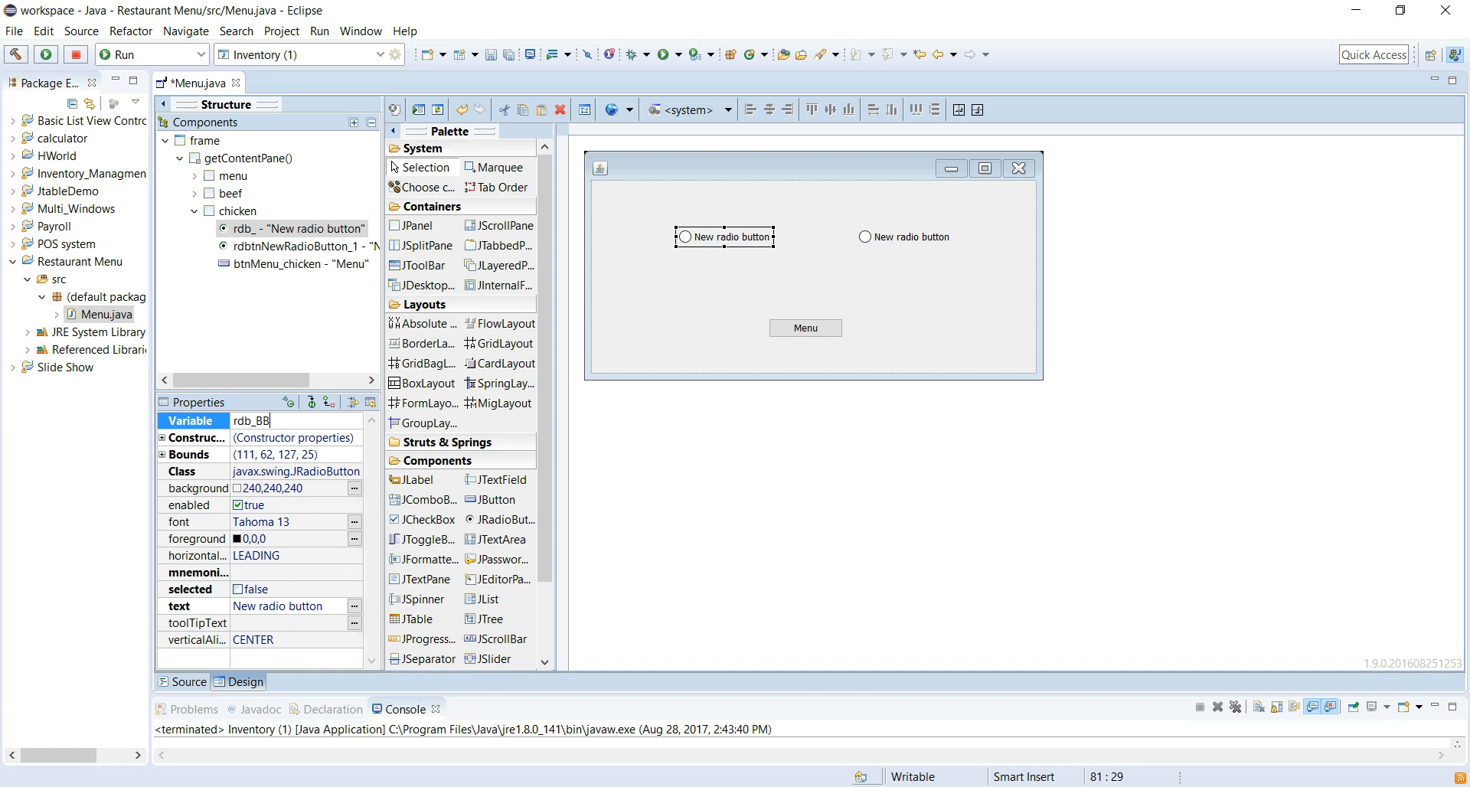
{"action": "type", "text": "Q"}
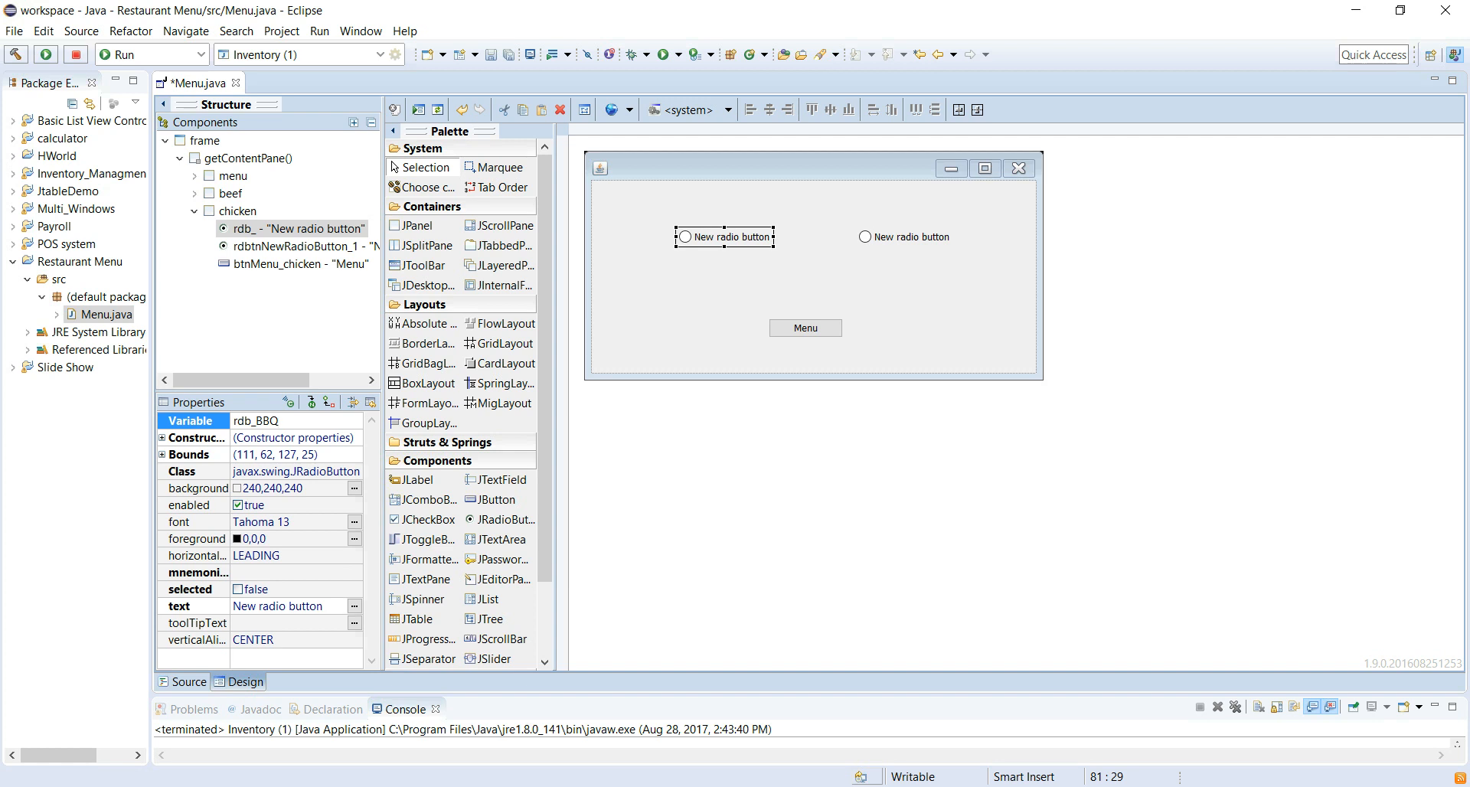
{"action": "left_click", "coordinate": [235, 420]}
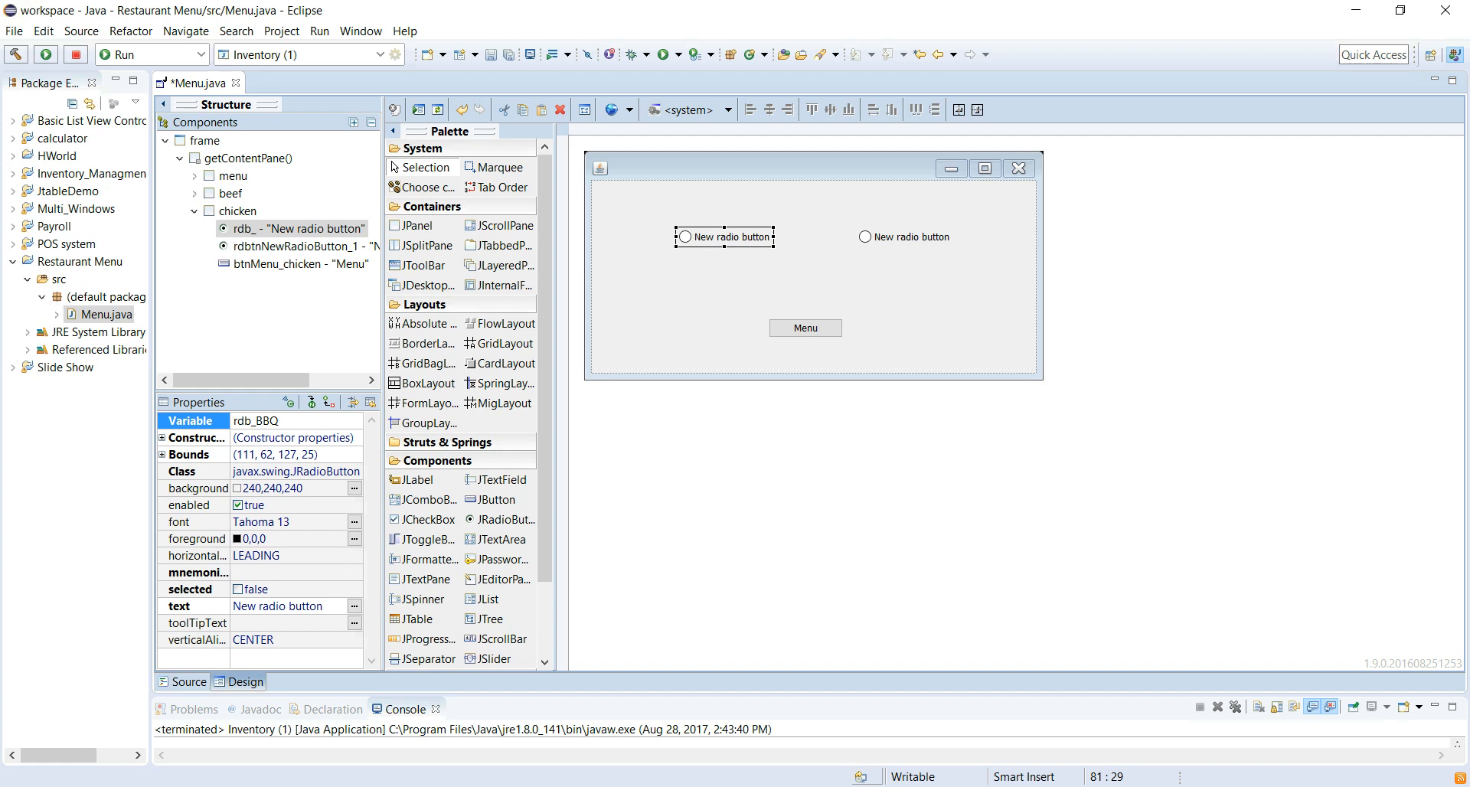
{"action": "type", "text": "_"}
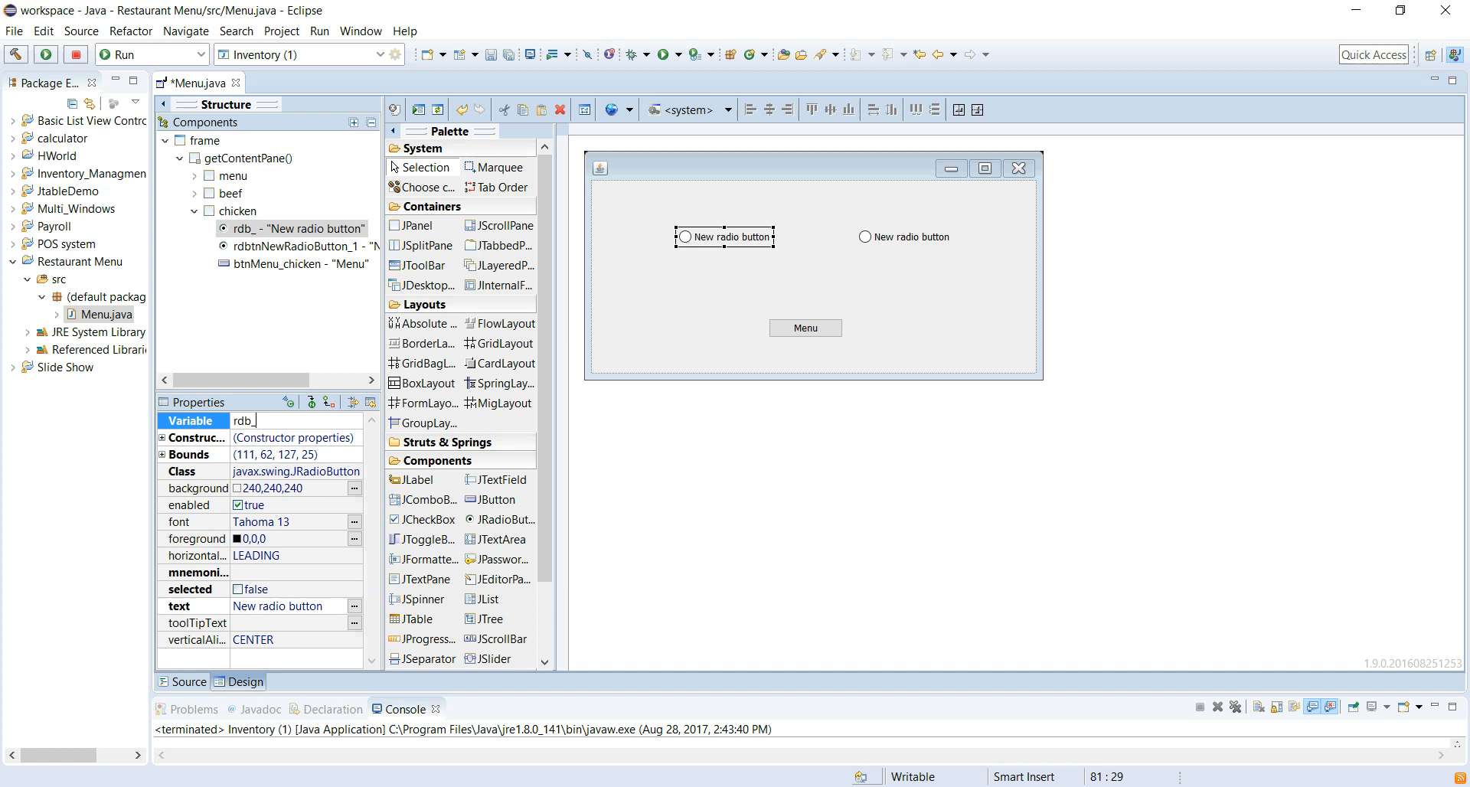
{"action": "type", "text": "bbq"}
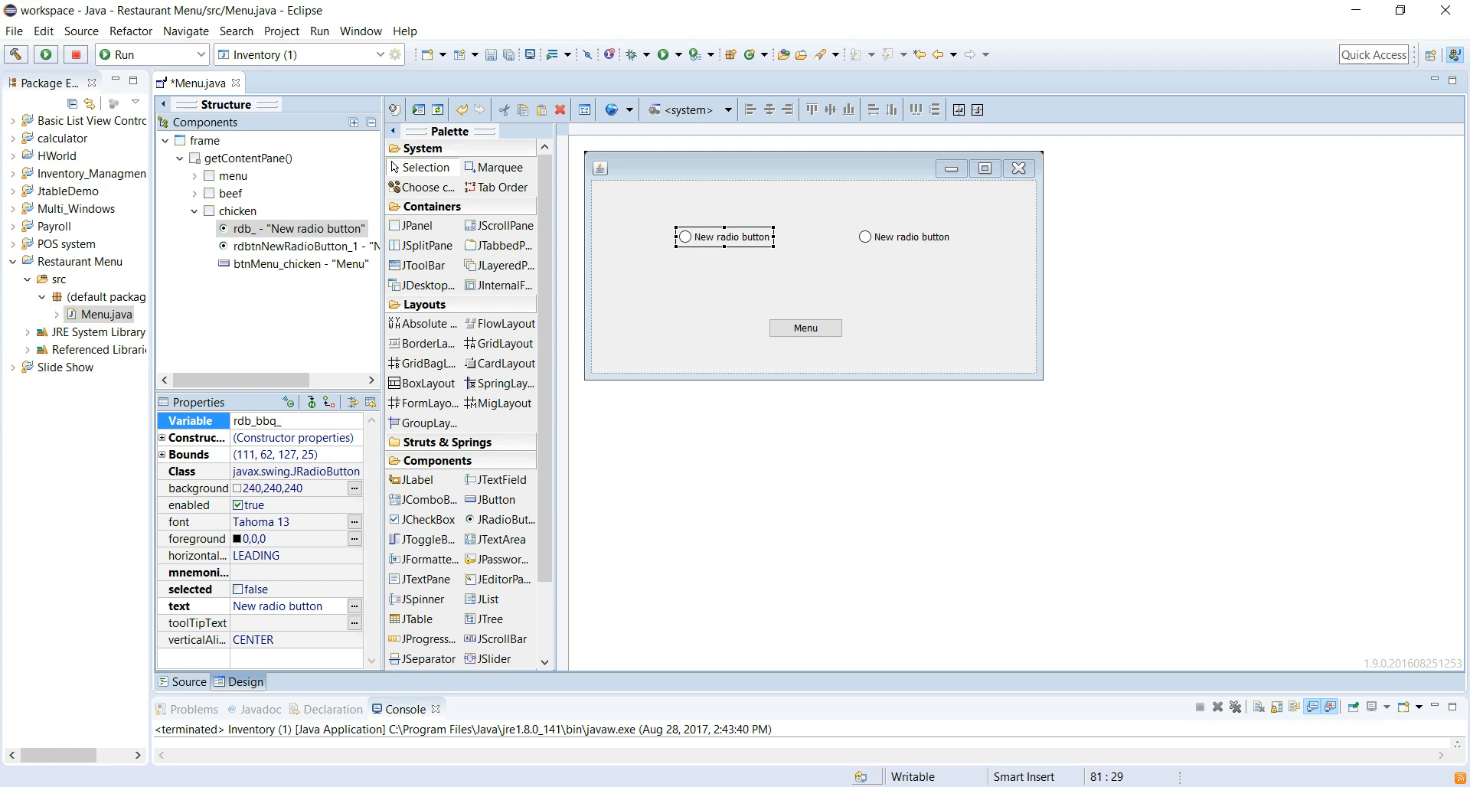
{"action": "type", "text": "_chicken"}
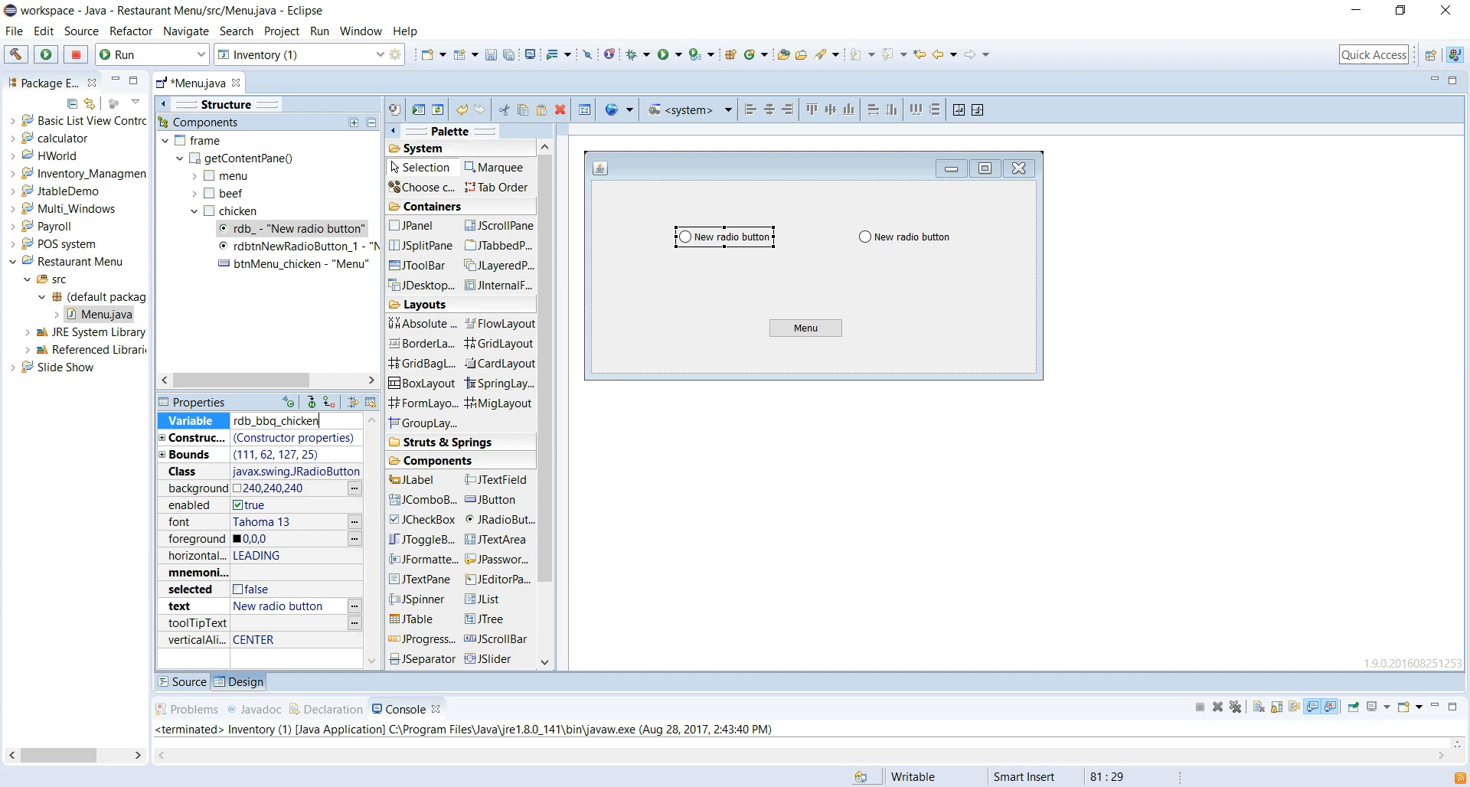
Set the first radio button's label text to BBQ.
{"action": "type", "text": "BBQ"}
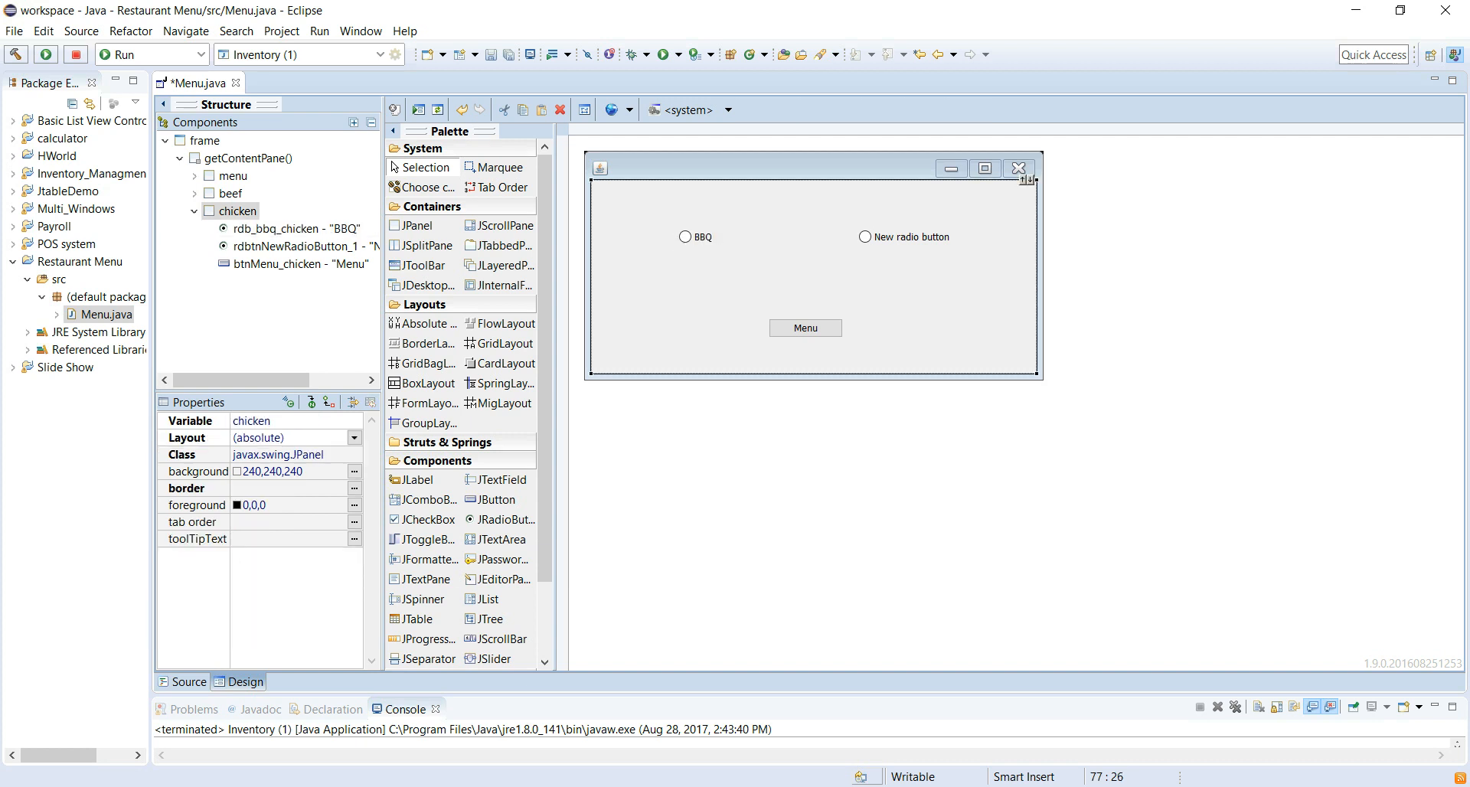
Name the chicken panel's second radio button rdb_chick_chicken.
{"action": "left_click", "coordinate": [905, 235]}
{"action": "type", "text": "r"}
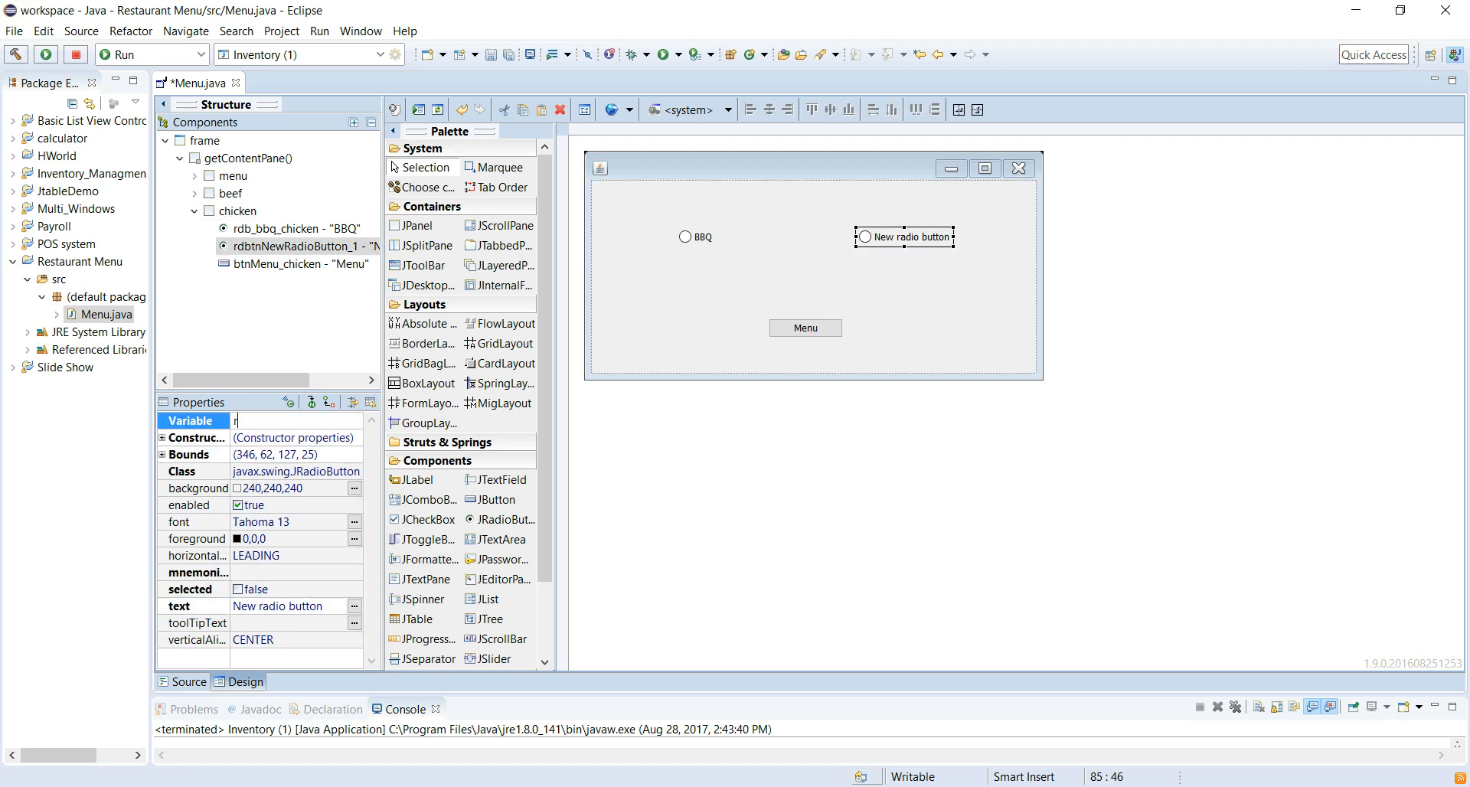
{"action": "type", "text": "db_ch"}
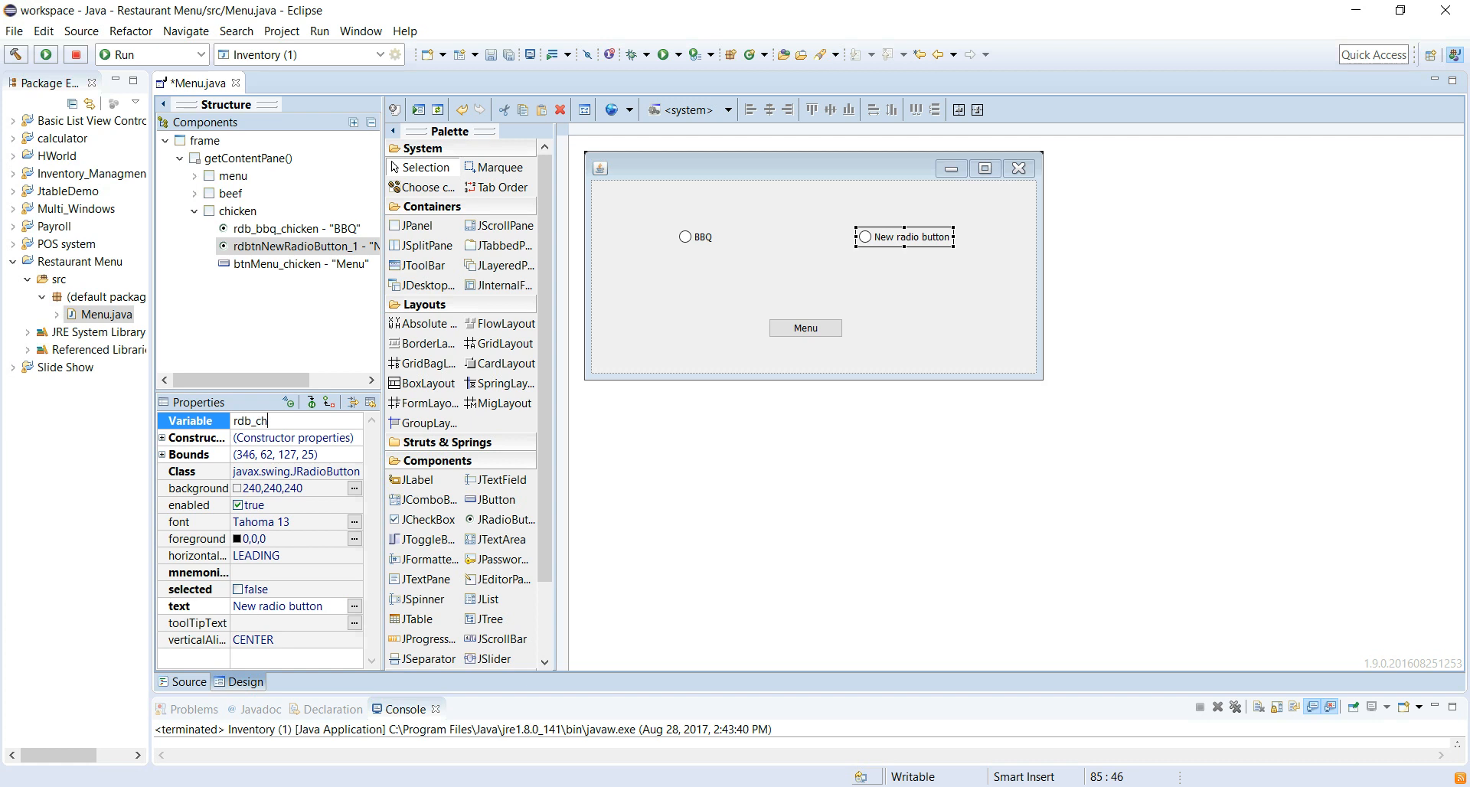
{"action": "type", "text": "ick"}
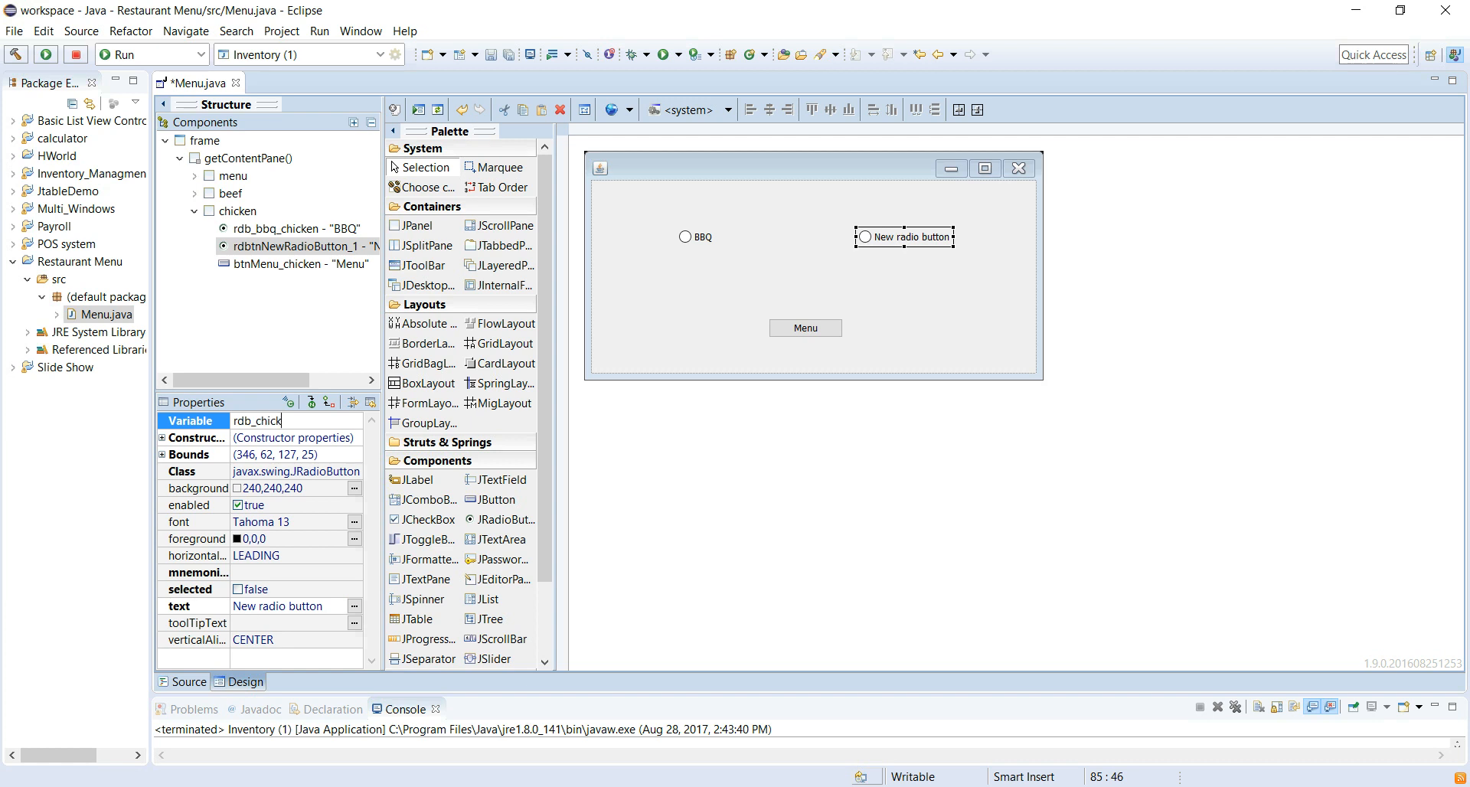
{"action": "type", "text": "_"}
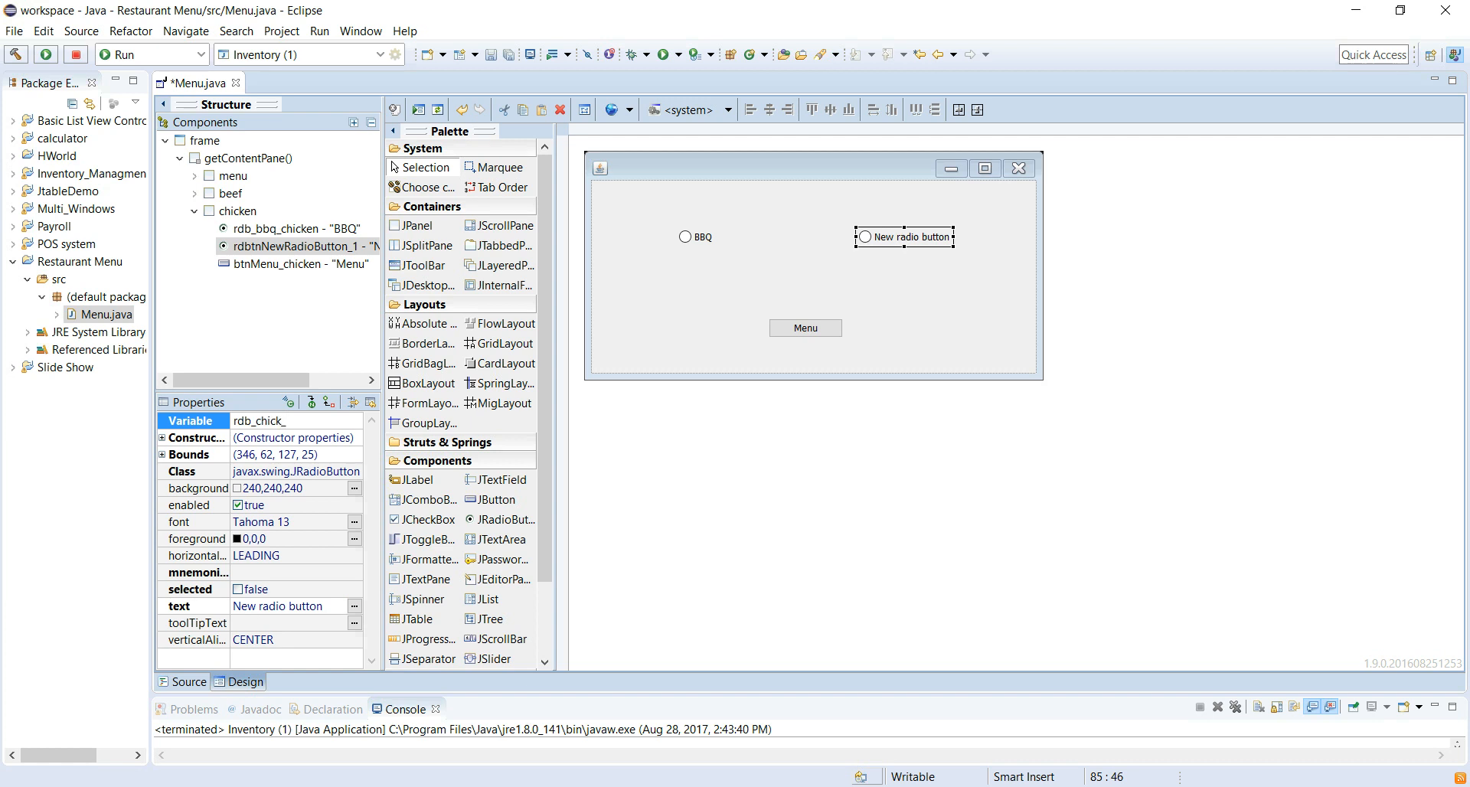
{"action": "left_click", "coordinate": [261, 421]}
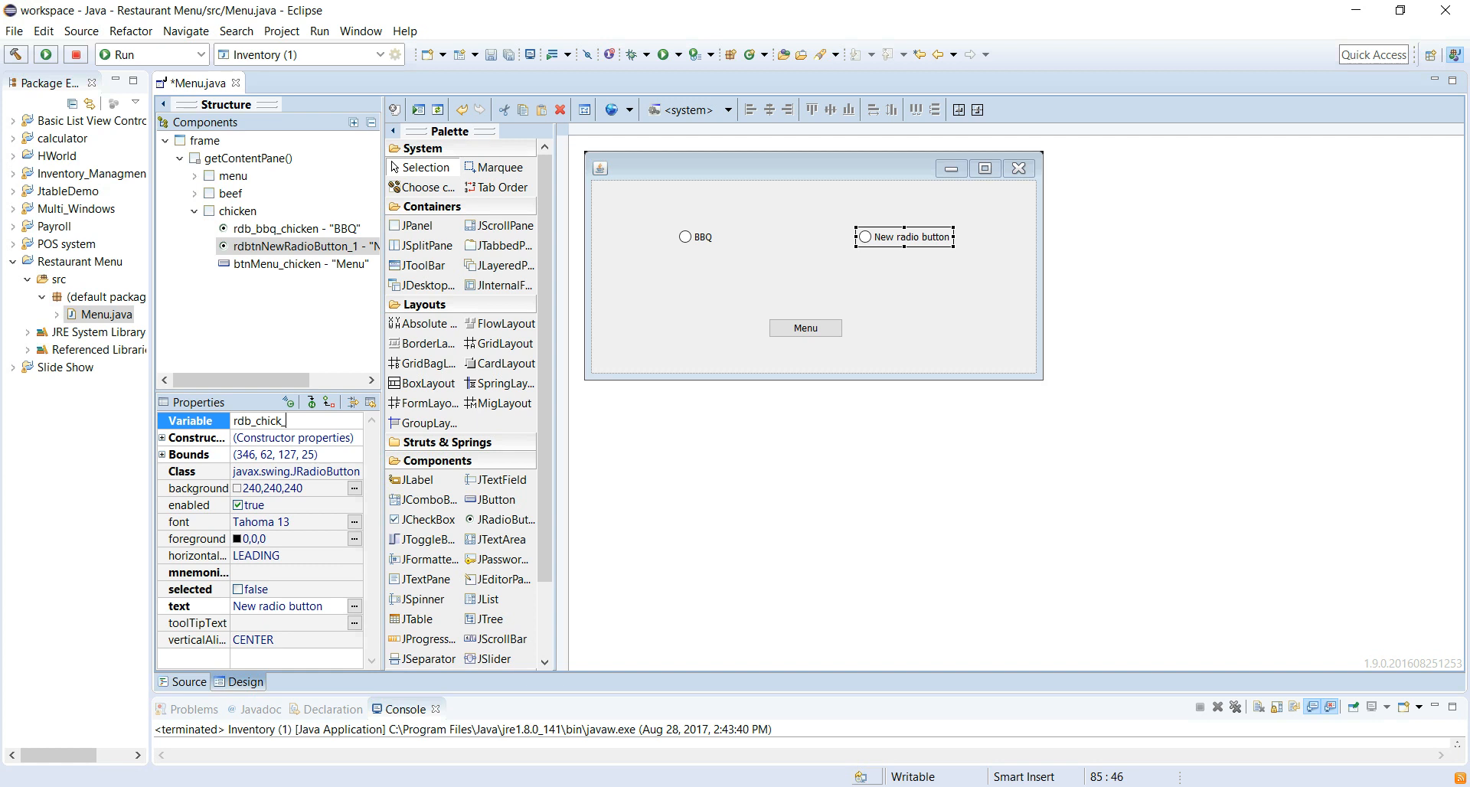
{"action": "type", "text": "_chicken"}
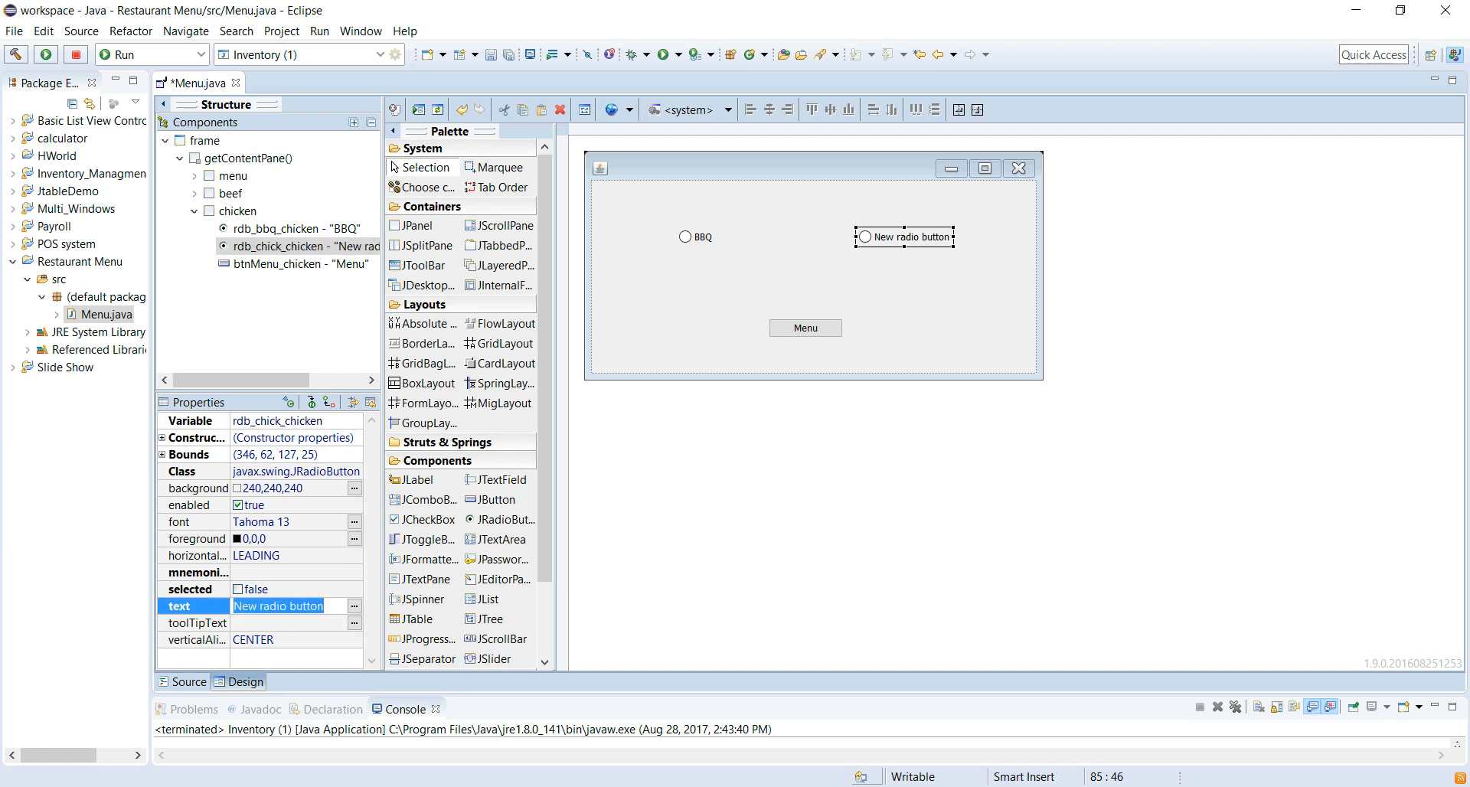
Give the second radio button the label Chick-Which.
{"action": "type", "text": "Chick"}
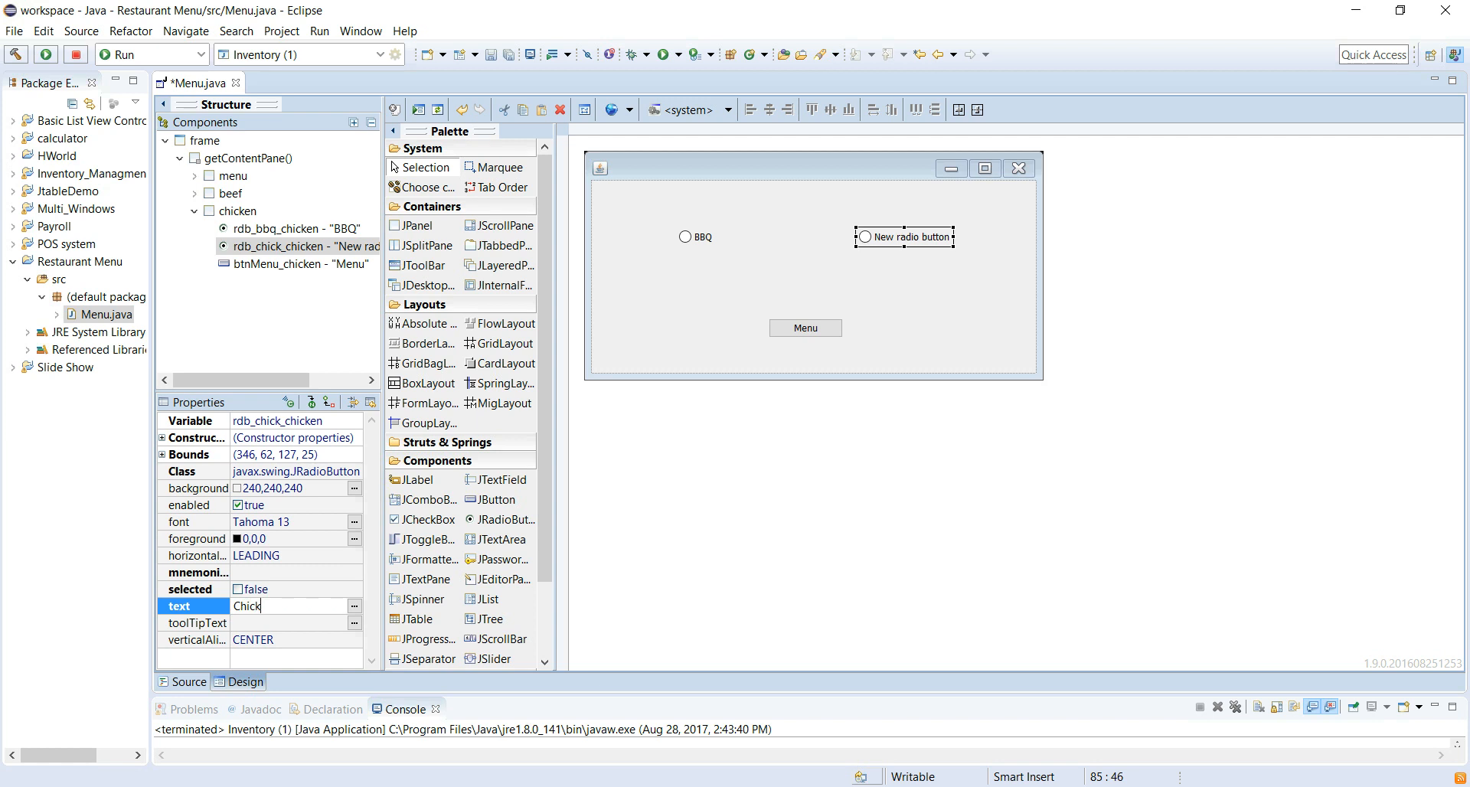
{"action": "type", "text": "-Which"}
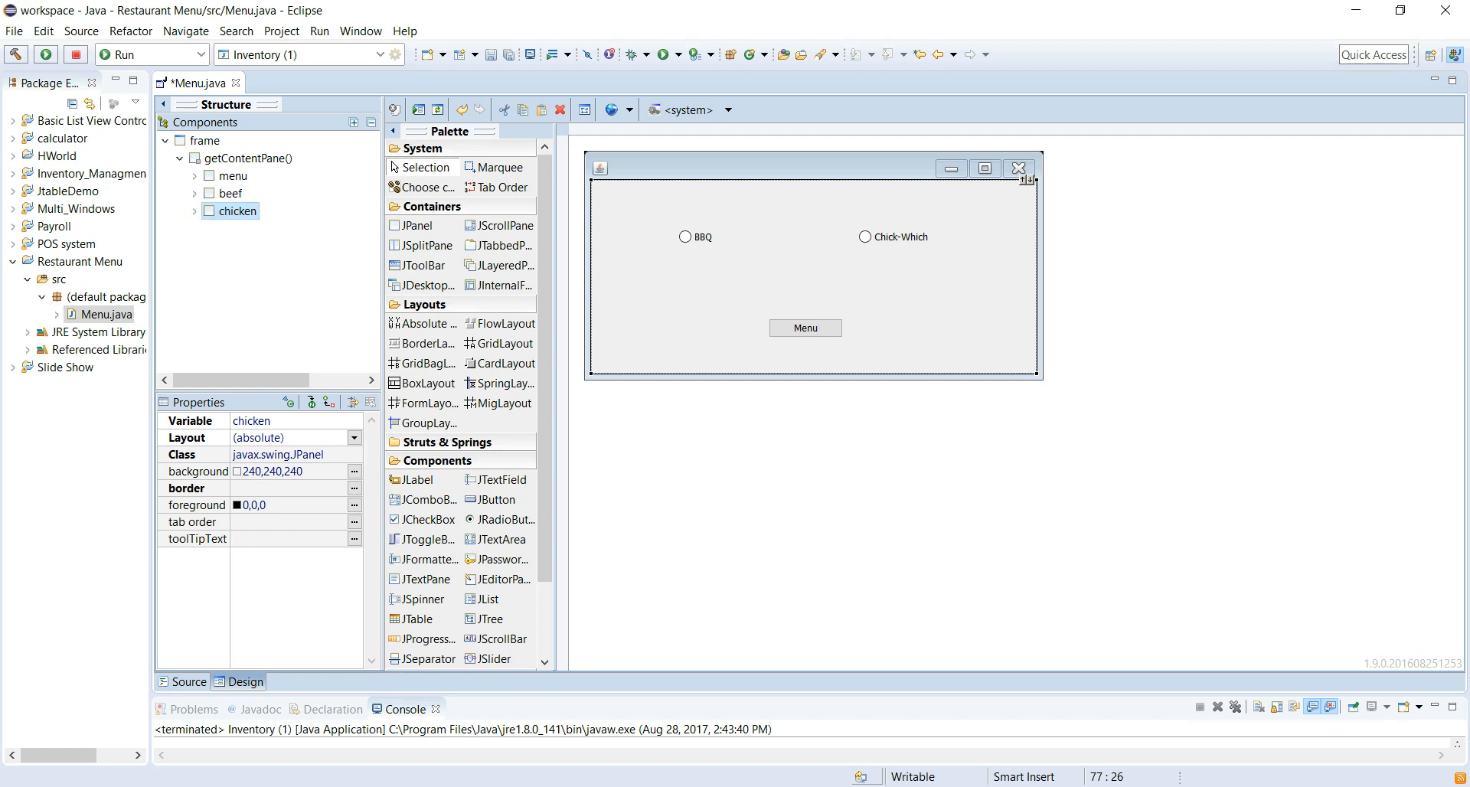
Show the beef panel, then the menu panel with its CHICKEN option and GO button.
{"action": "left_click", "coordinate": [228, 193]}
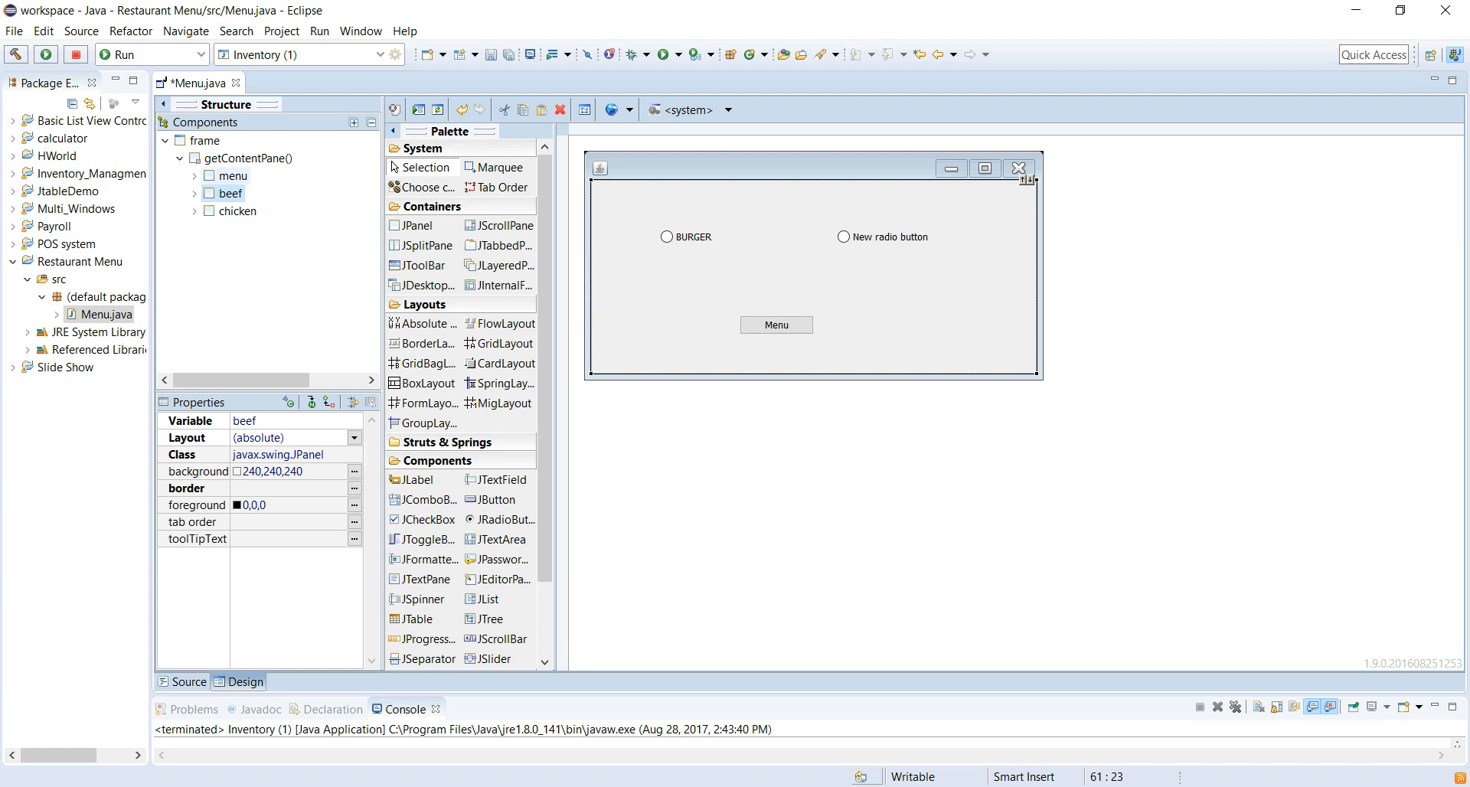
{"action": "left_click", "coordinate": [233, 175]}
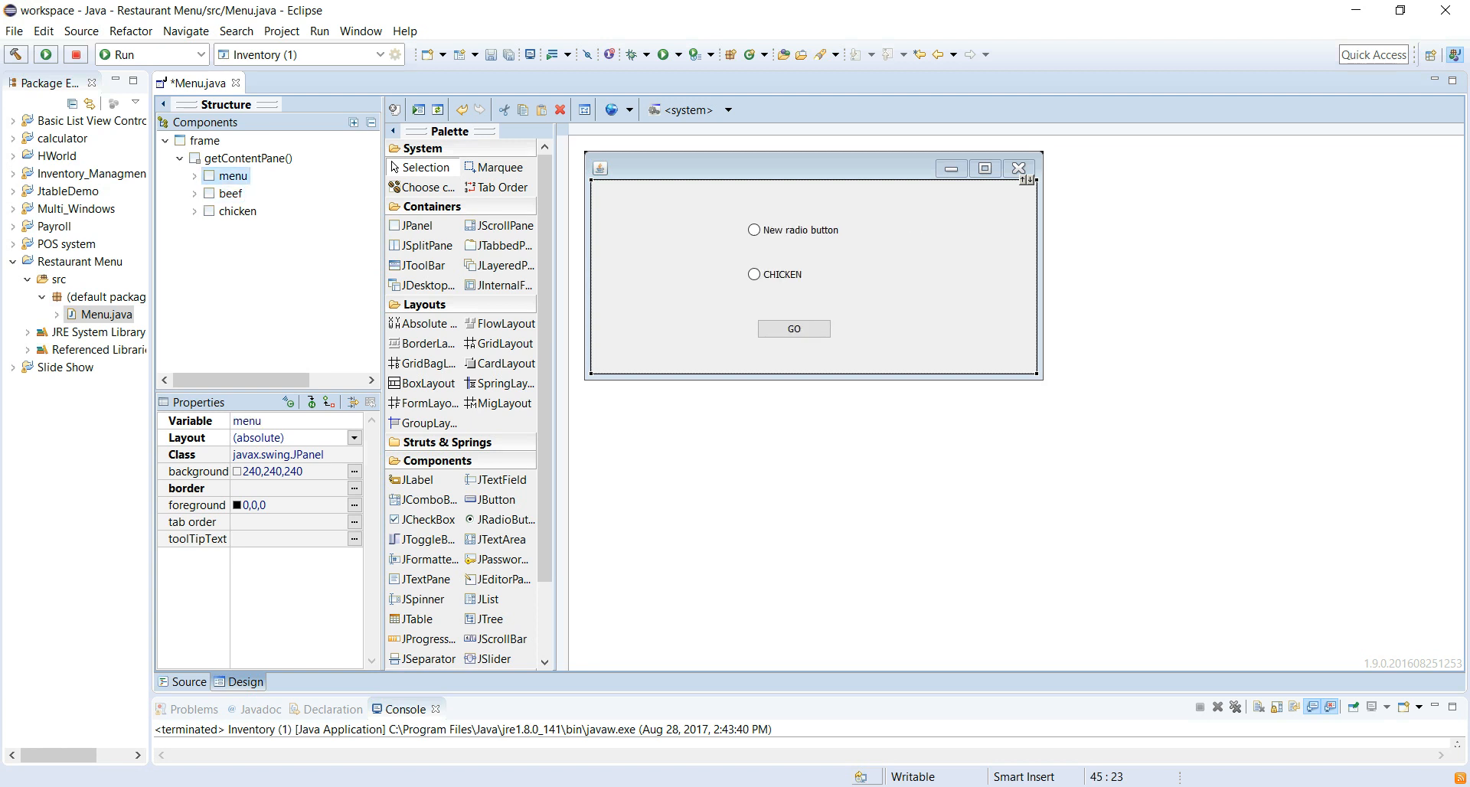